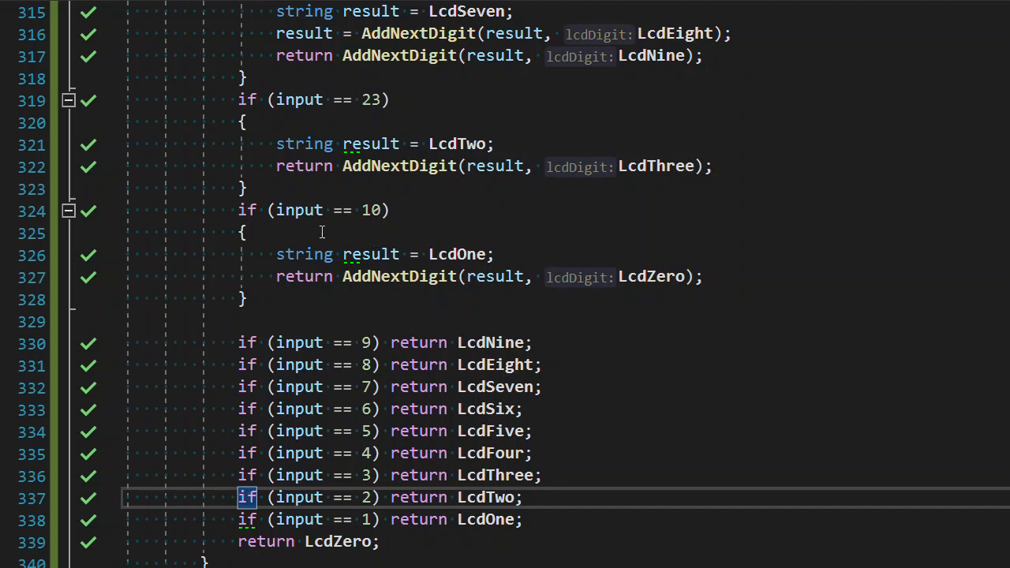
mouse_move(308, 357)
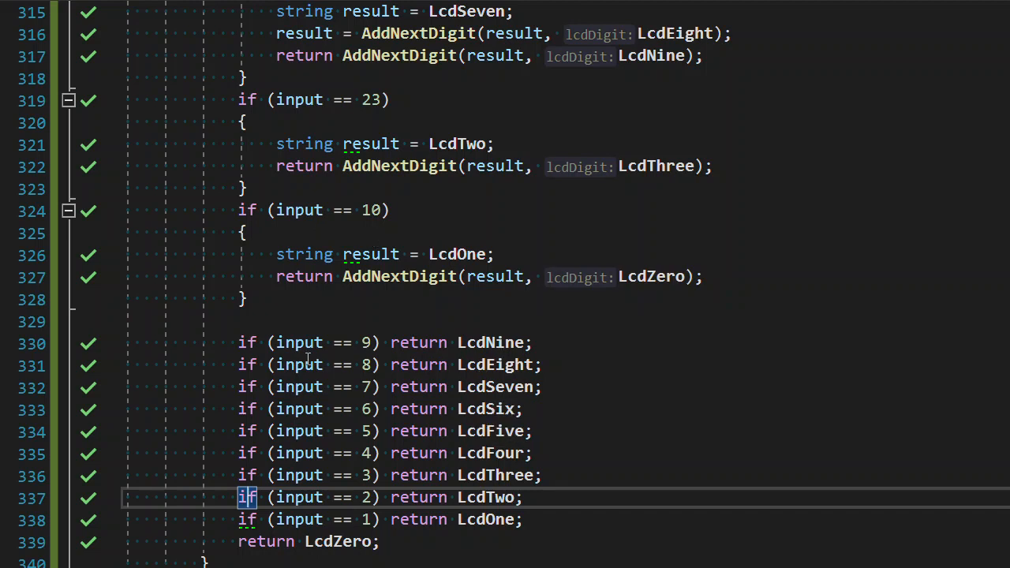
mouse_move(493, 341)
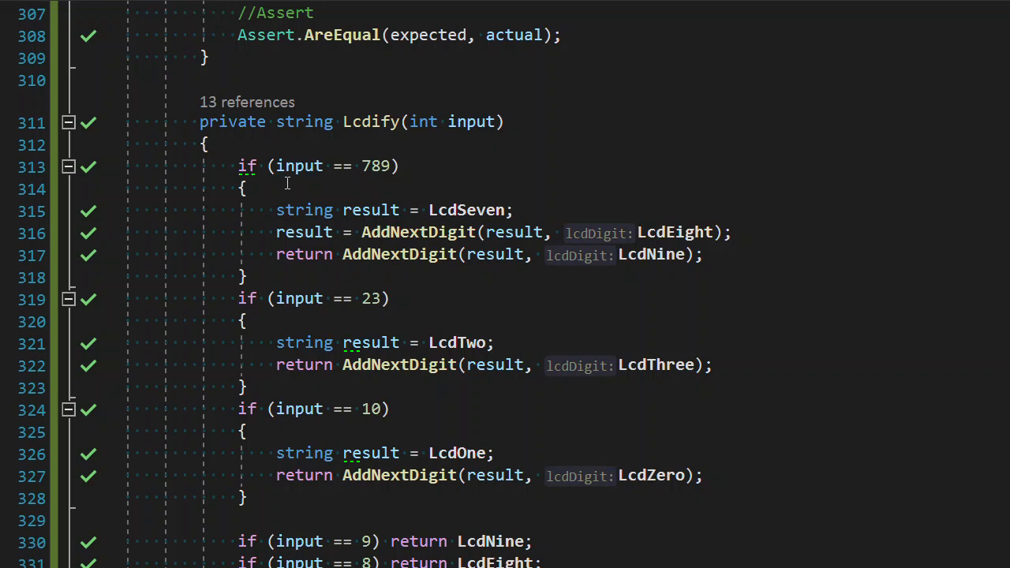
- Insert a blank line inside the if (input == 789) branch of Lcdify, ready for new code
left_click(461, 190)
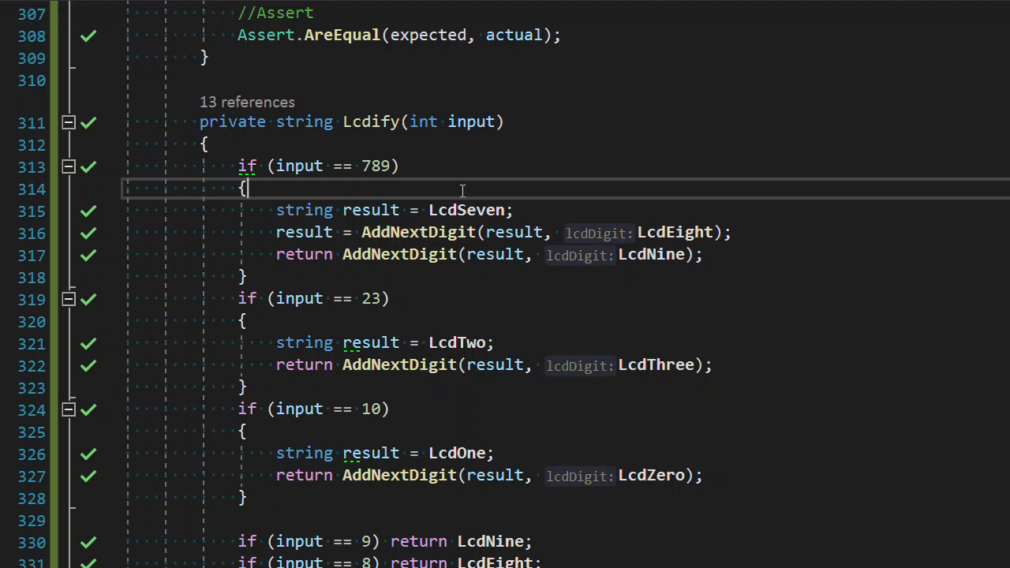
mouse_move(377, 150)
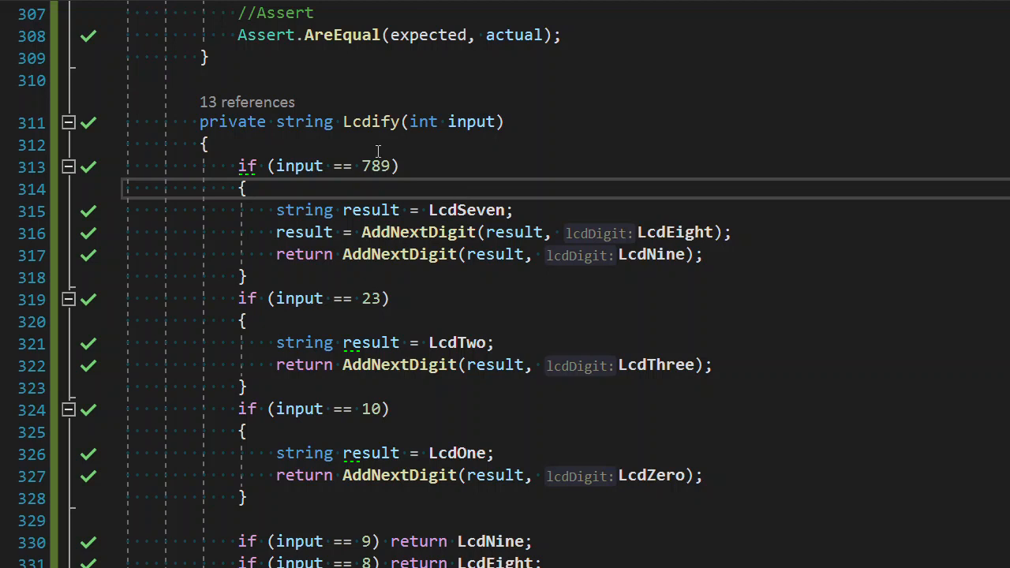
double_click(375, 166)
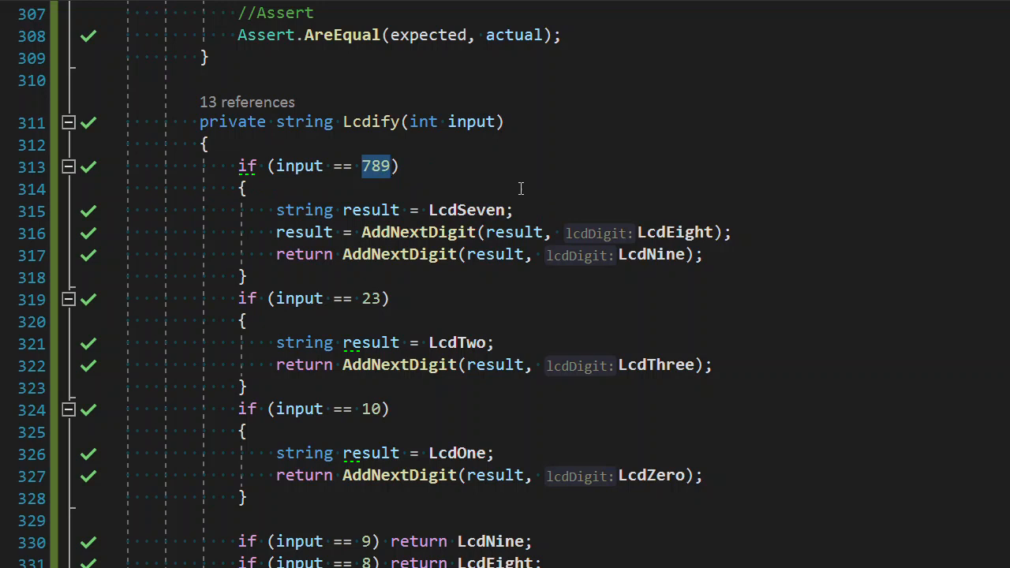
double_click(465, 210)
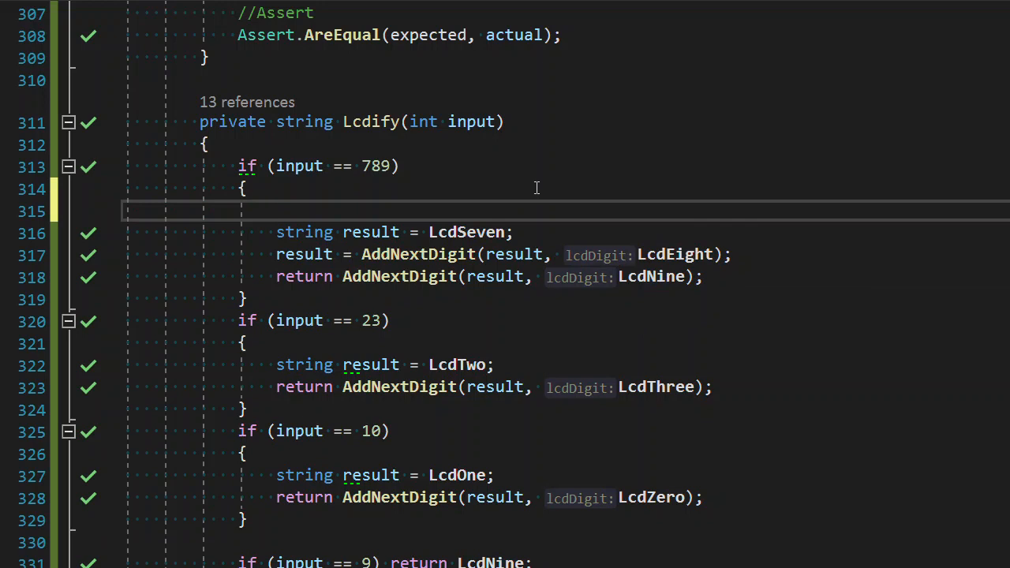
- Declare string digits = input.ToString(); in the 789 branch
type("IN")
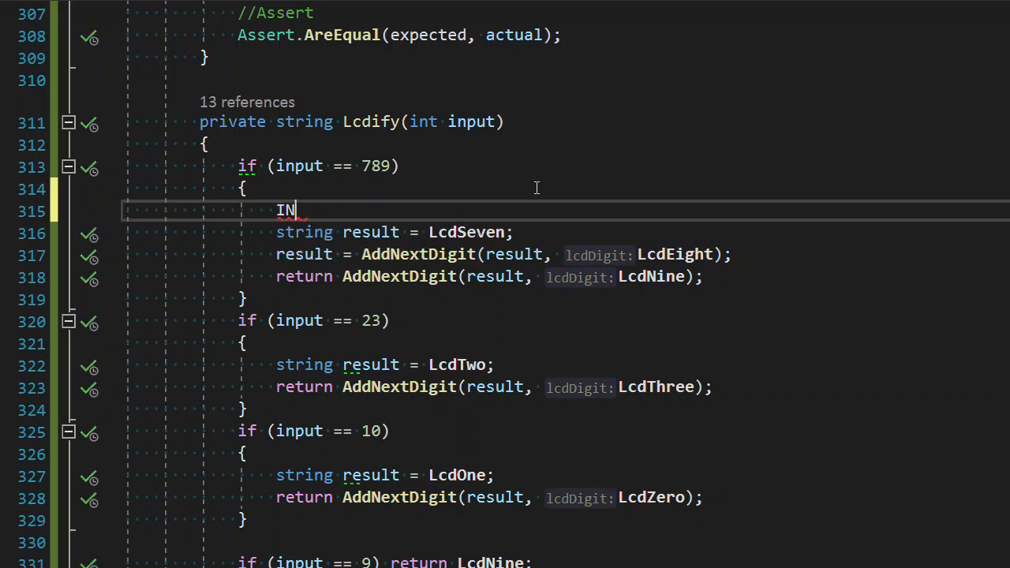
type("input.to")
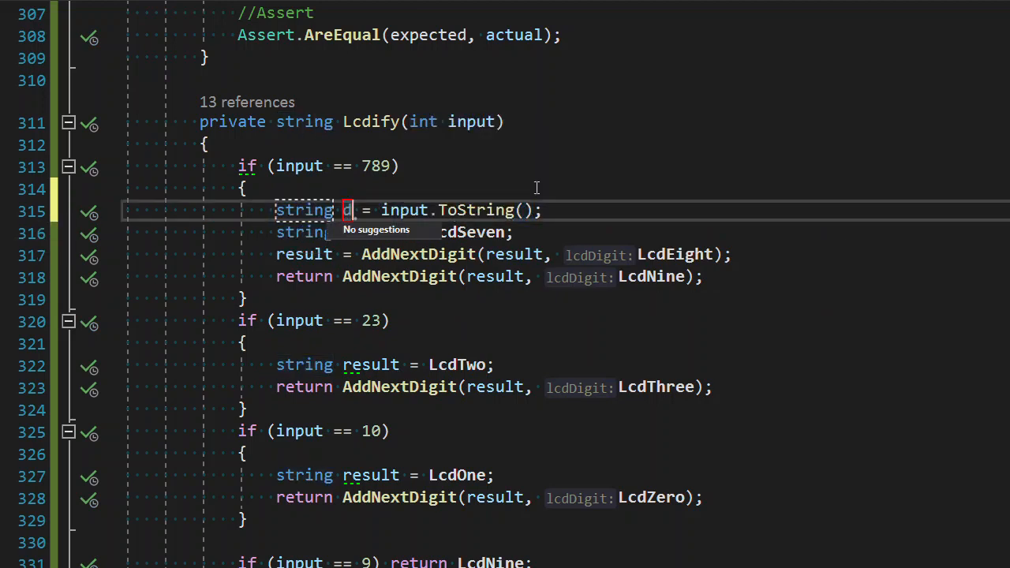
type("igits")
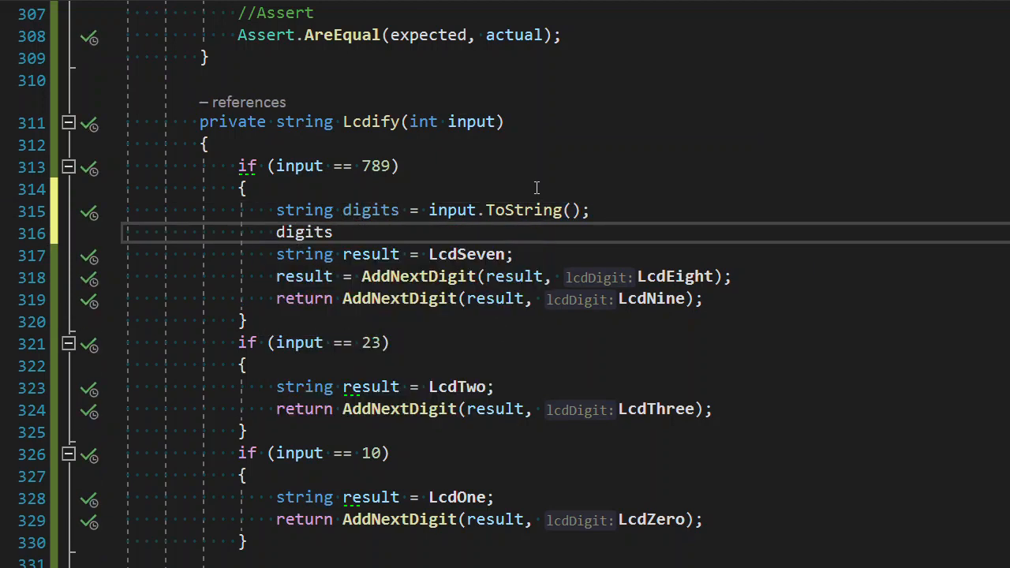
- Write an empty foreach (char digit in digits) { } loop after the digits declaration
type("fir")
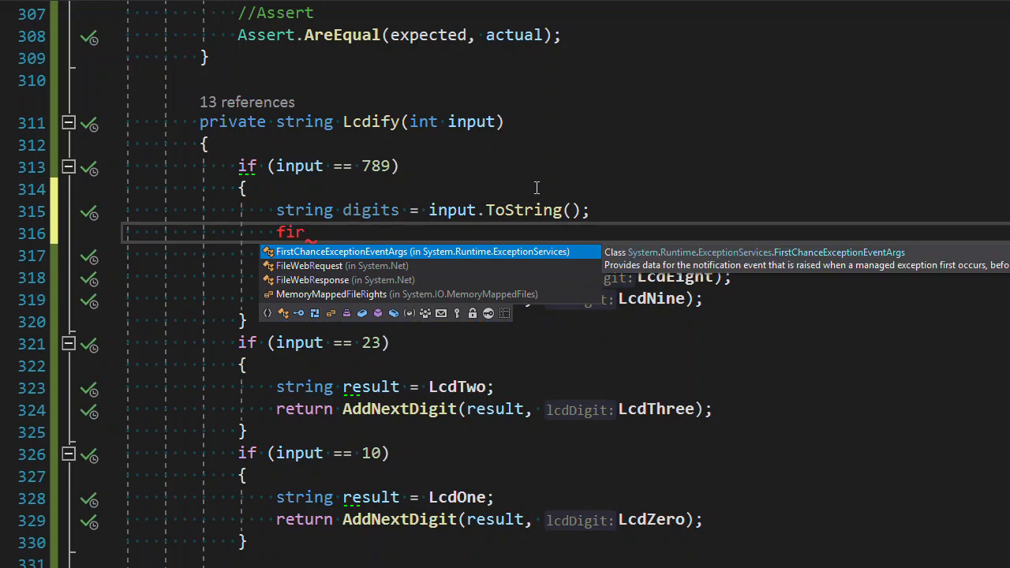
type("for()")
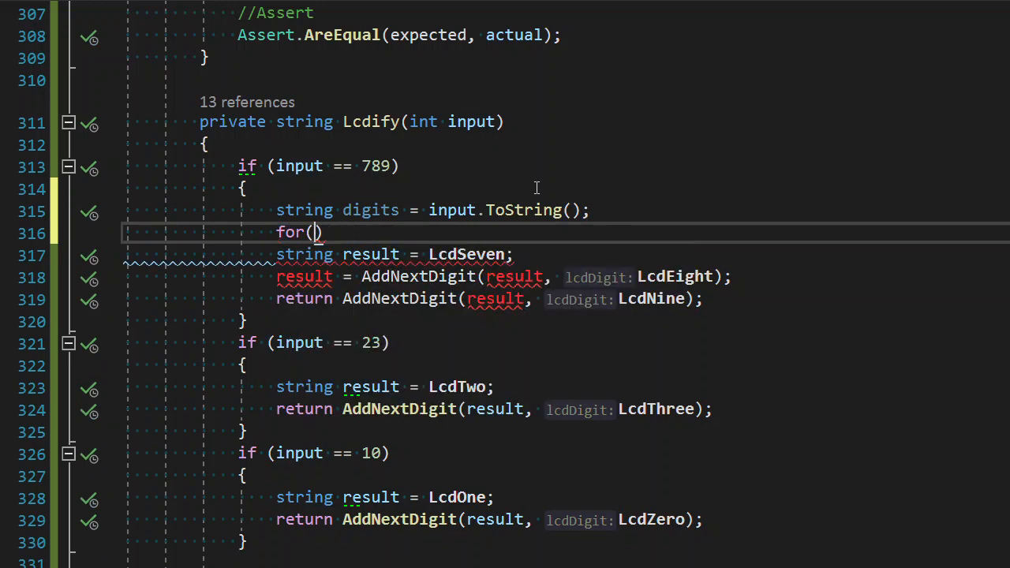
type("di")
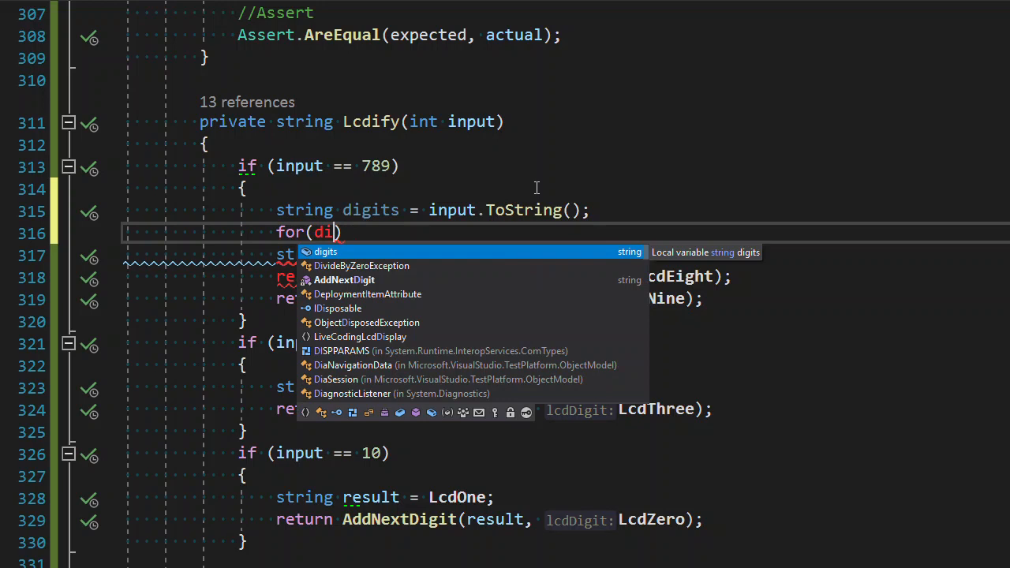
type("char f")
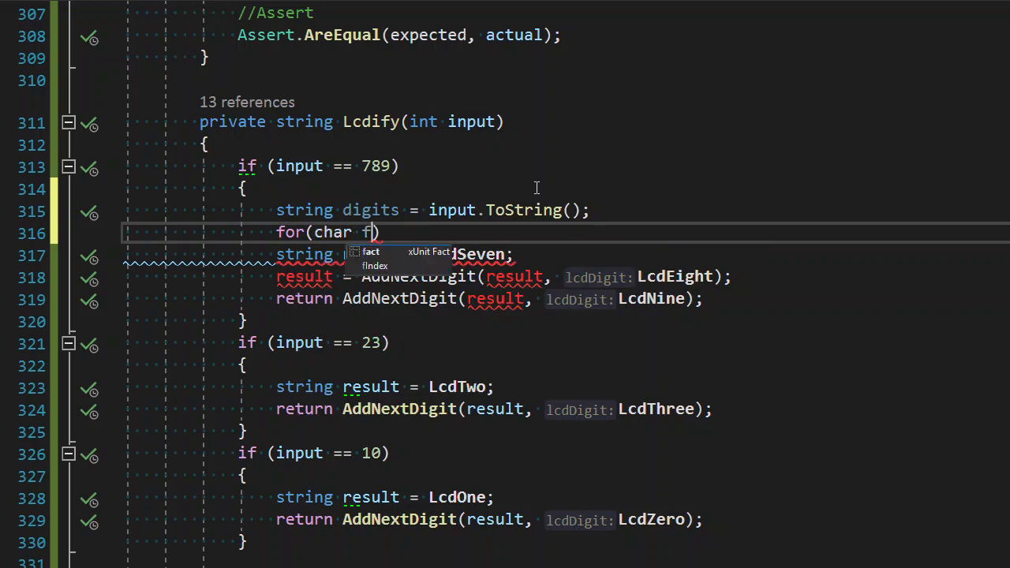
type("igit")
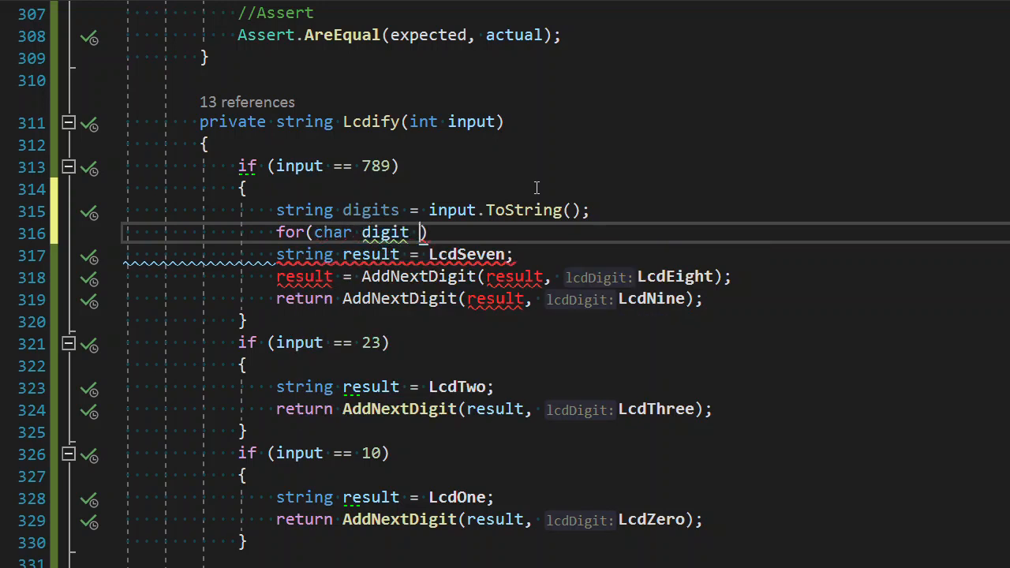
type("in digits")
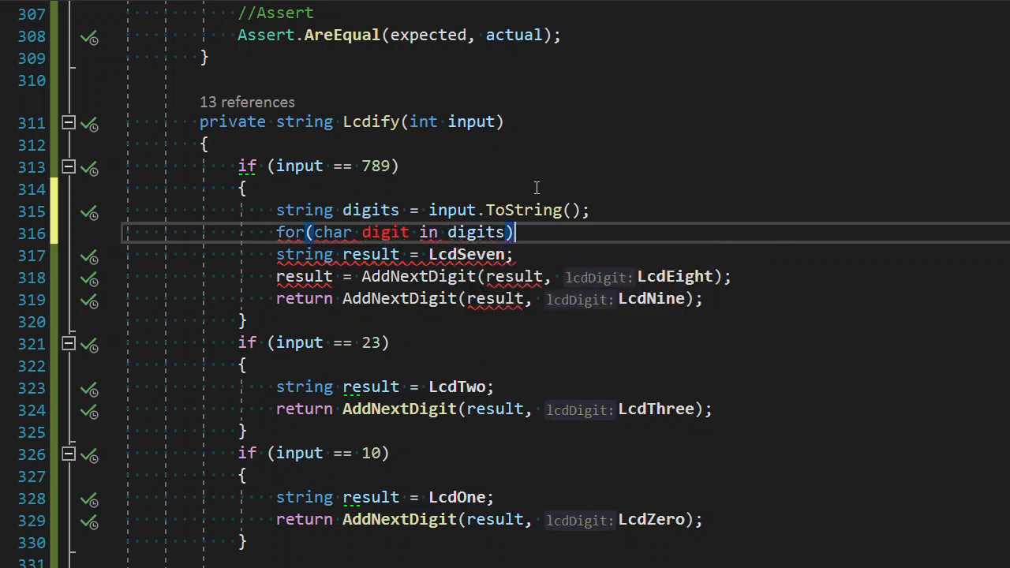
type("{ }")
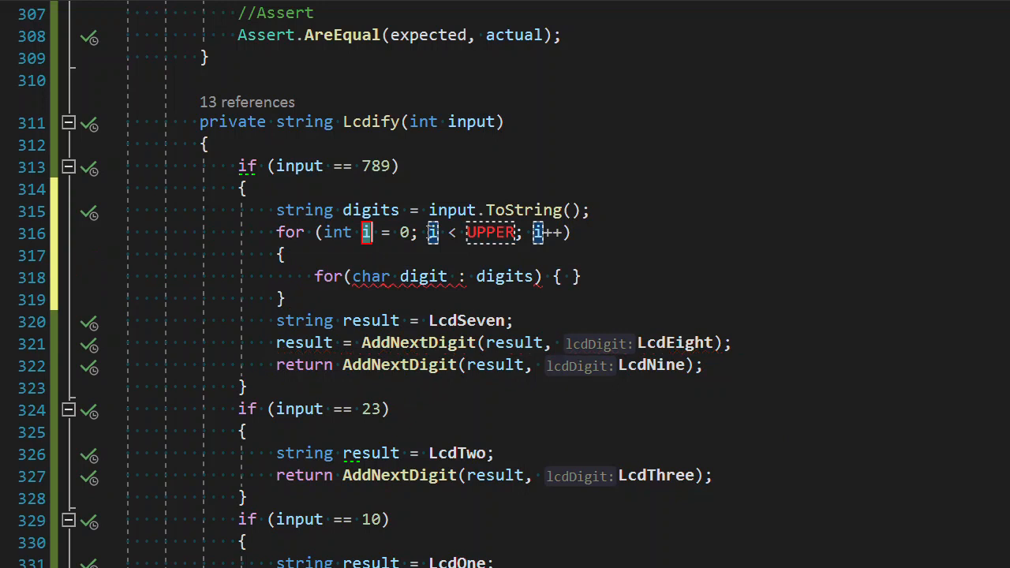
type("foreach")
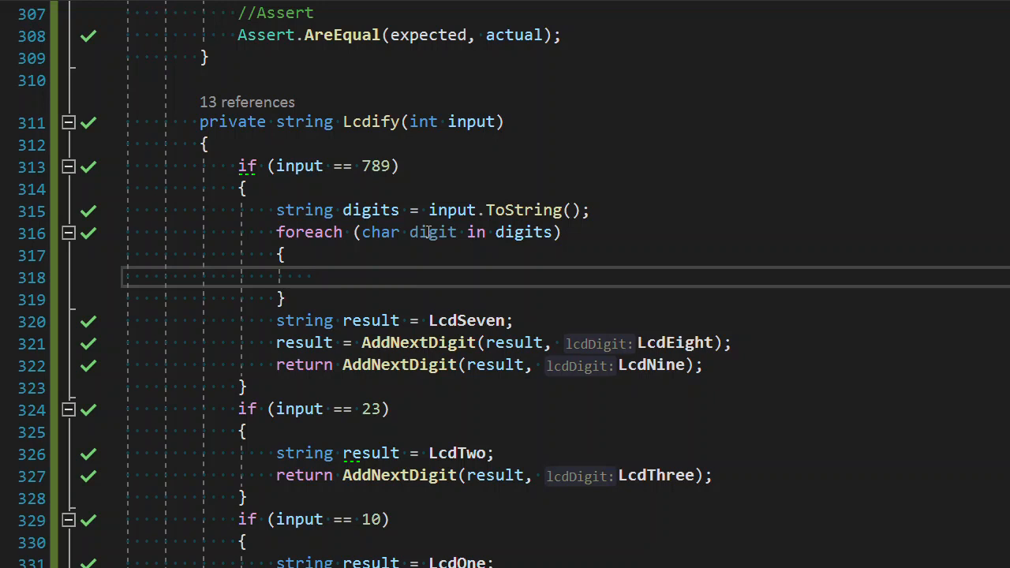
left_click(314, 278)
type("digits.ToCharArray()")
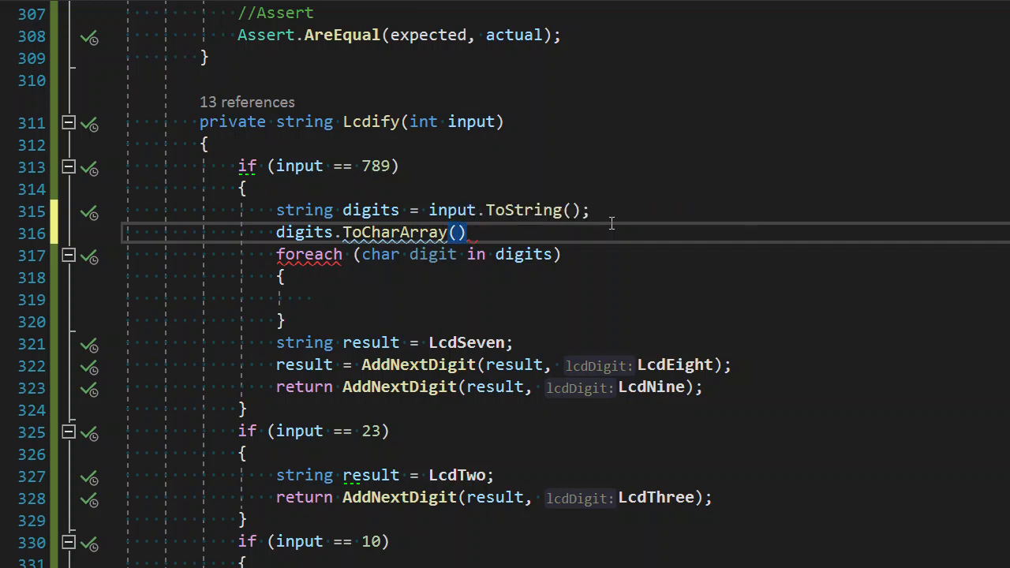
double_click(371, 121)
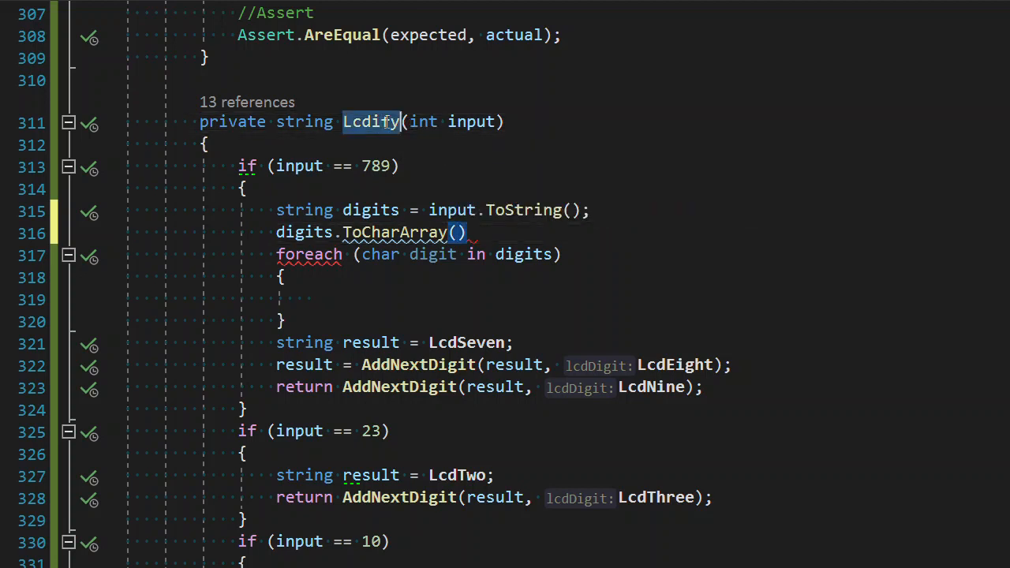
left_click(467, 233)
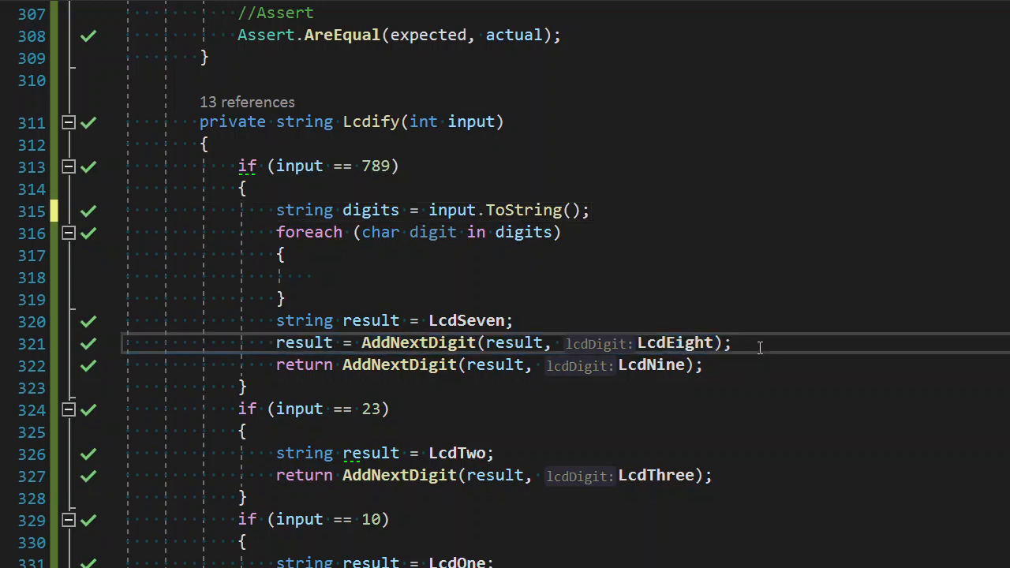
left_click(515, 321)
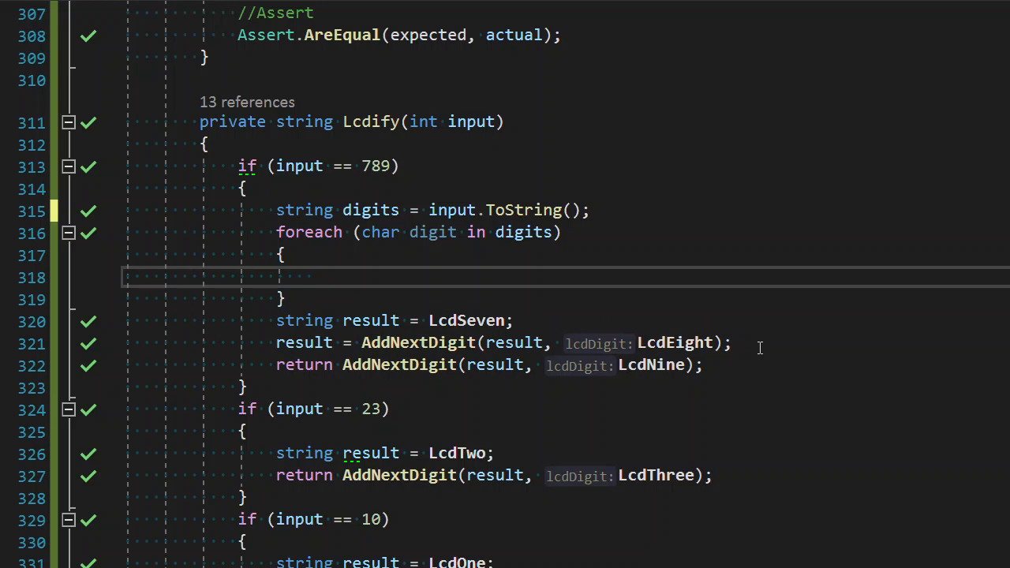
left_click(313, 278)
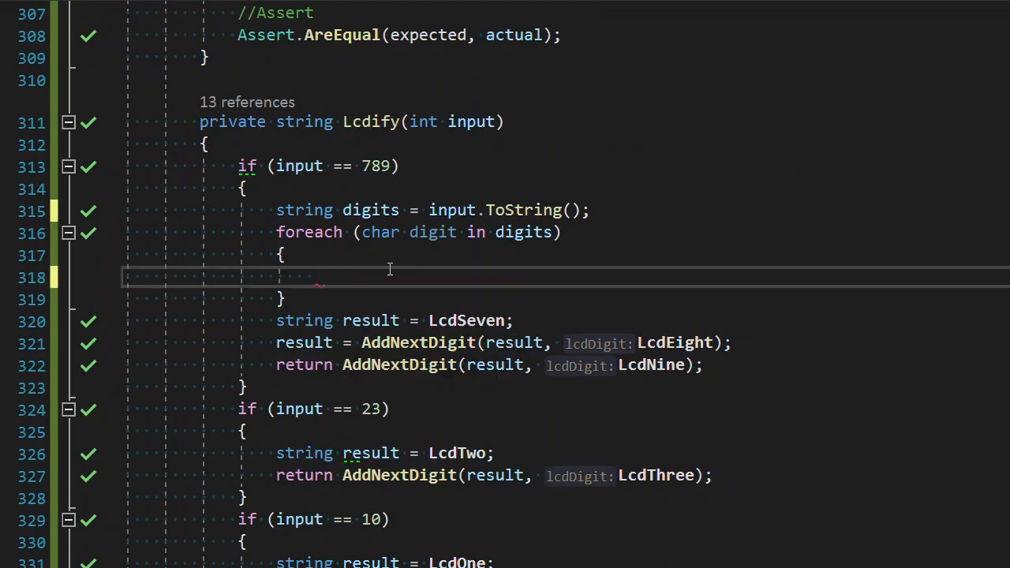
- Parse each digit with int value = int.Parse(digit.ToString()); in the loop body
type("int.Parse()")
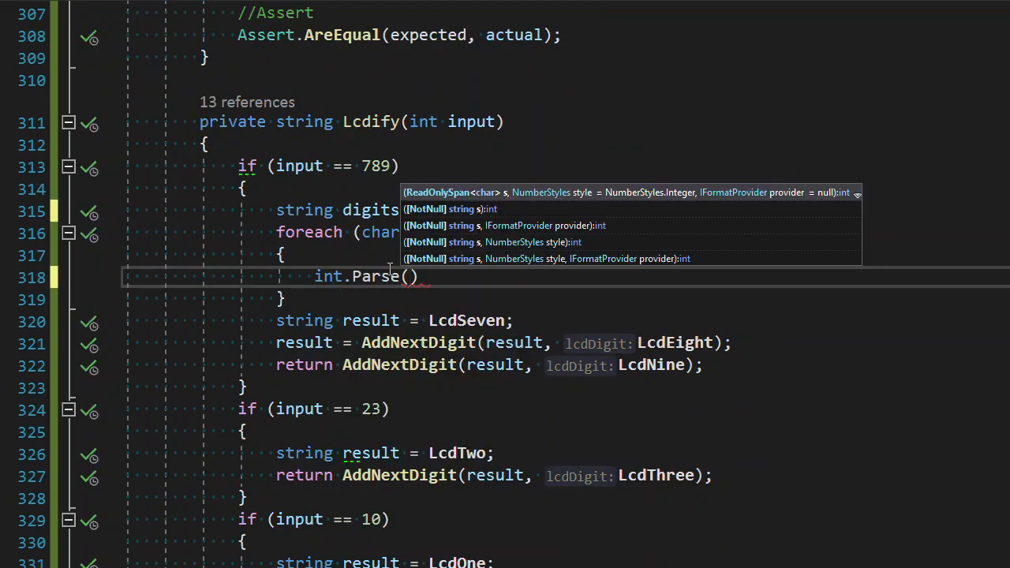
type("ch")
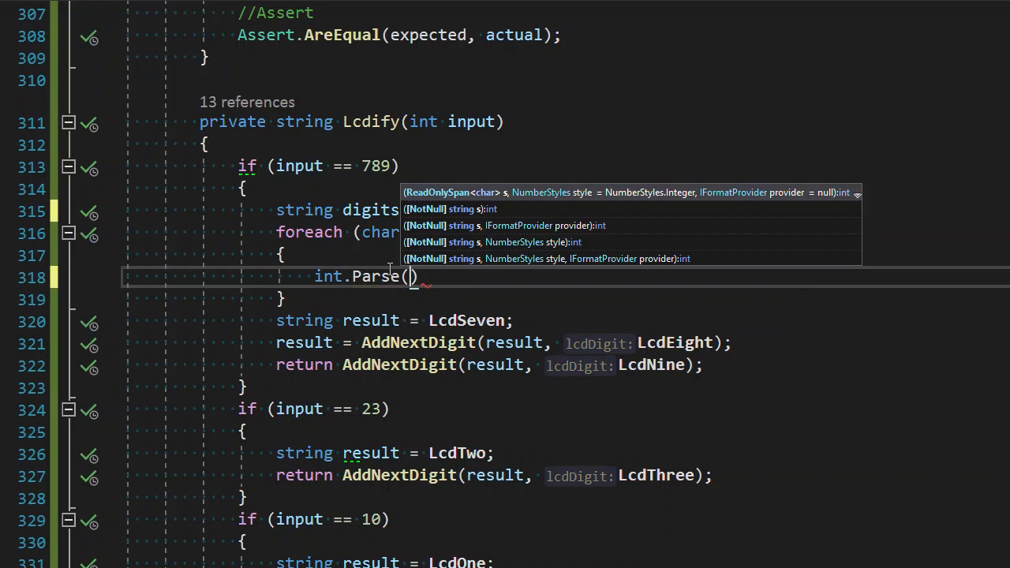
type("digit.ToString(")
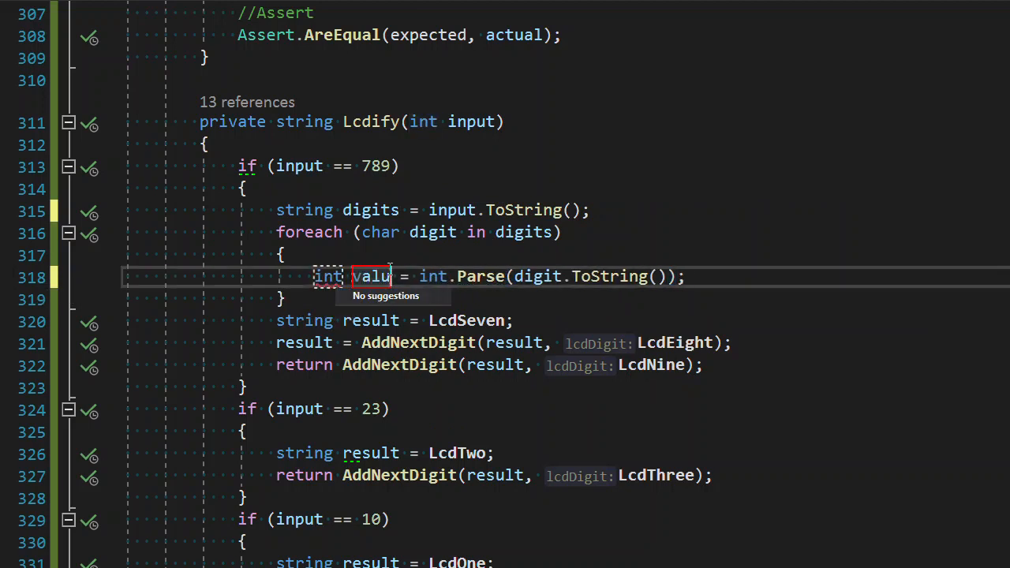
- Call Lcdify(value) on the parsed digit and begin a string result declaration for it
type("L")
type("c")
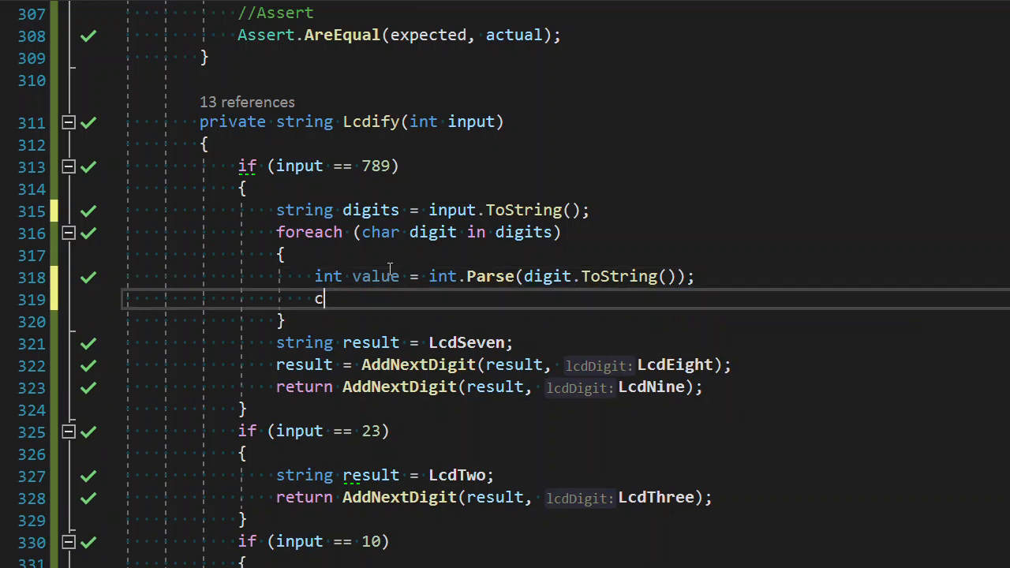
type("L")
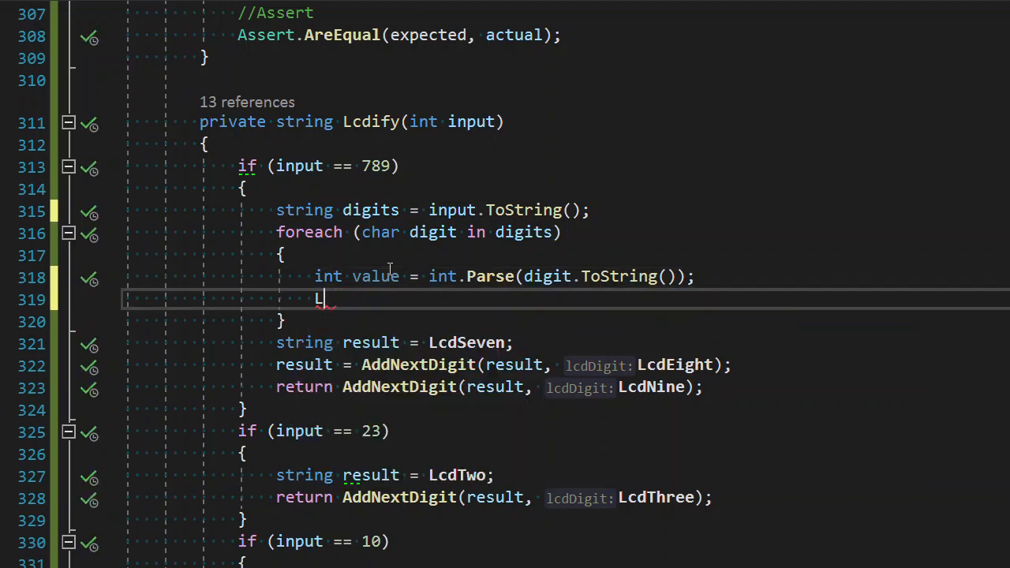
type("LcdI")
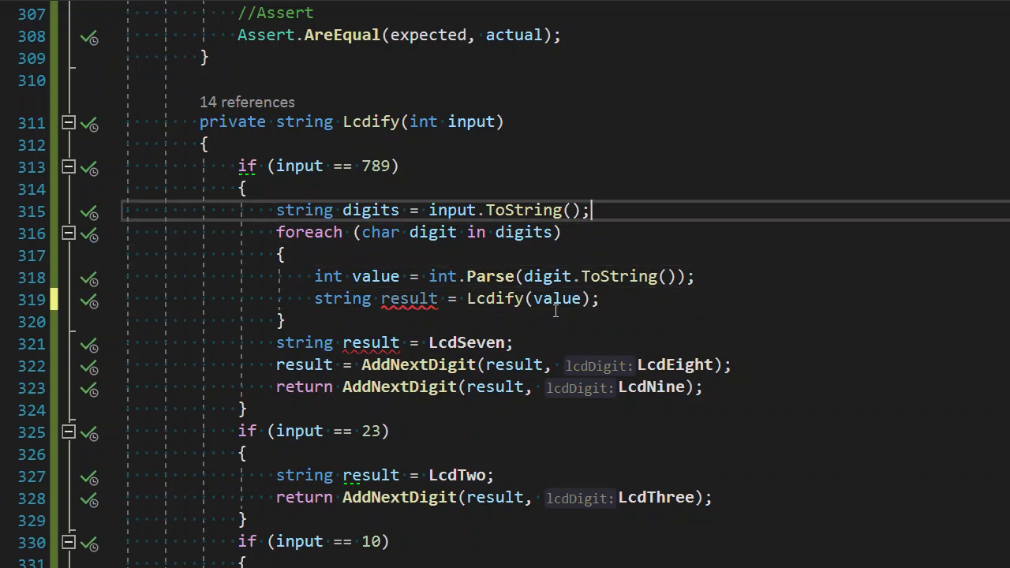
type("string result")
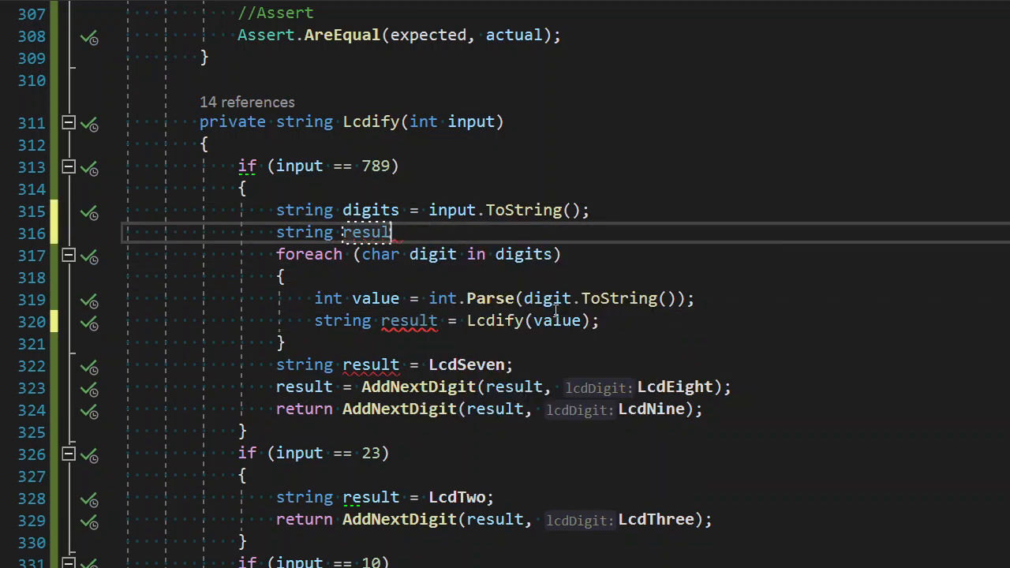
- Rename the empty string before the loop to display and assign display = Lcdify(value); inside it
type("t;")
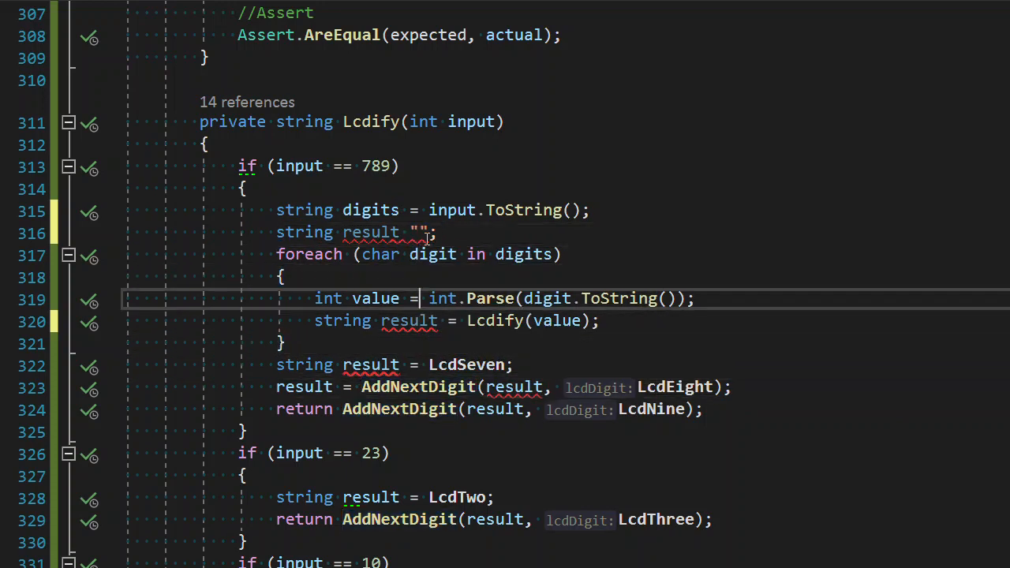
double_click(370, 232)
type("disply =")
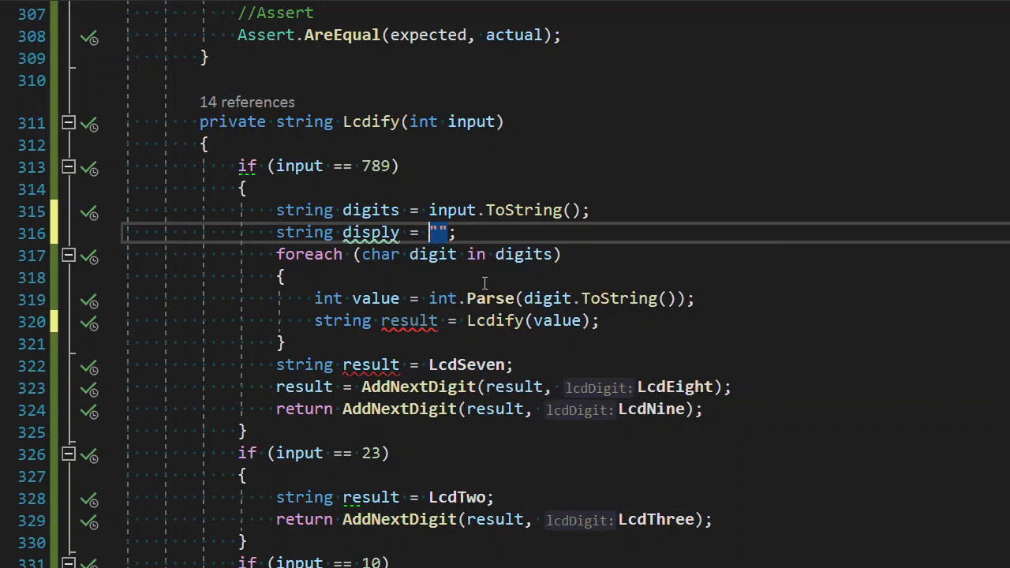
double_click(370, 232)
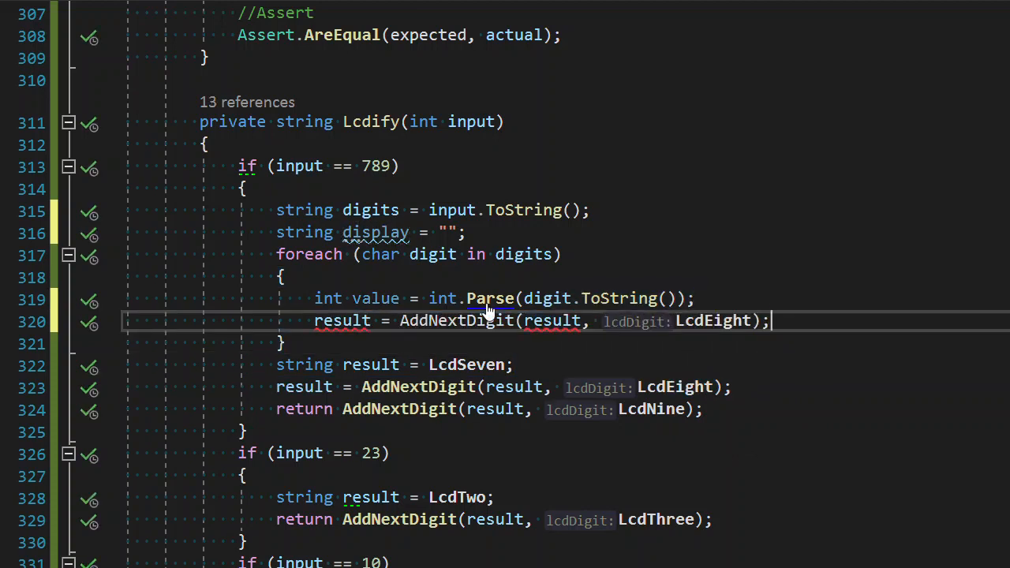
type("display = Lcdify(value);")
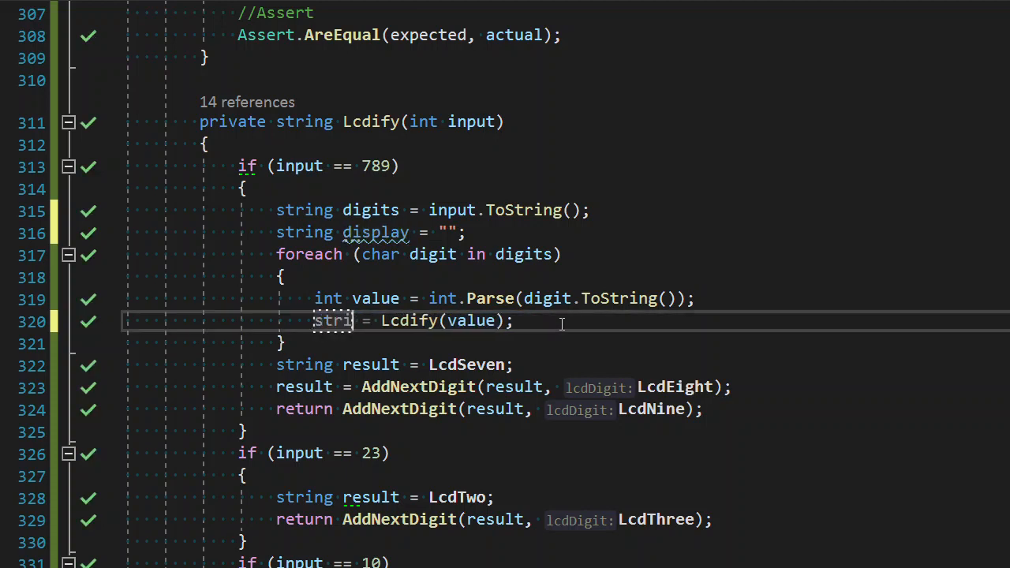
type("cur")
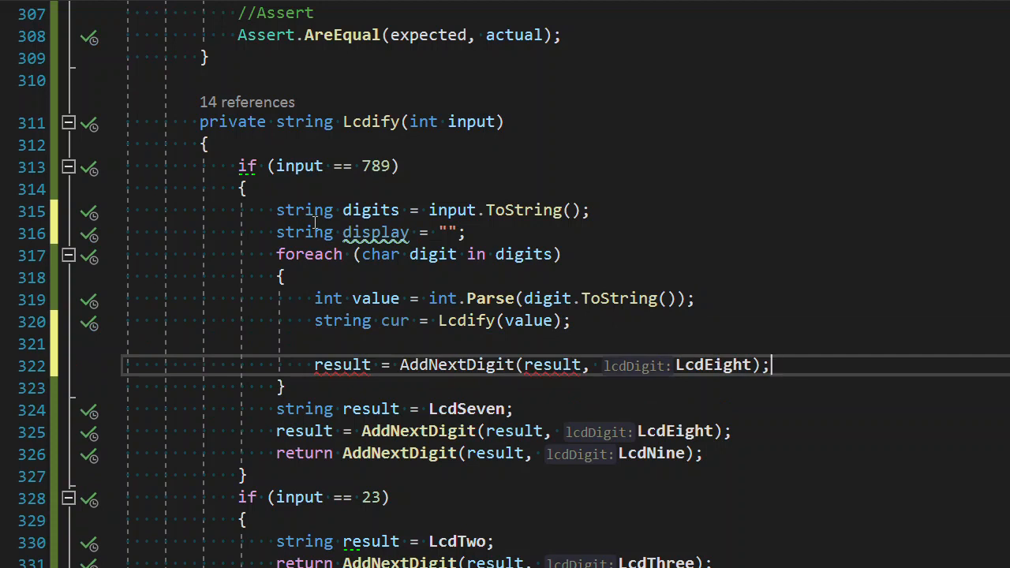
- Introduce string lcdDigit = Lcdify(value); and build display through AddNextDigit(display, lcdDigit)
double_click(376, 233)
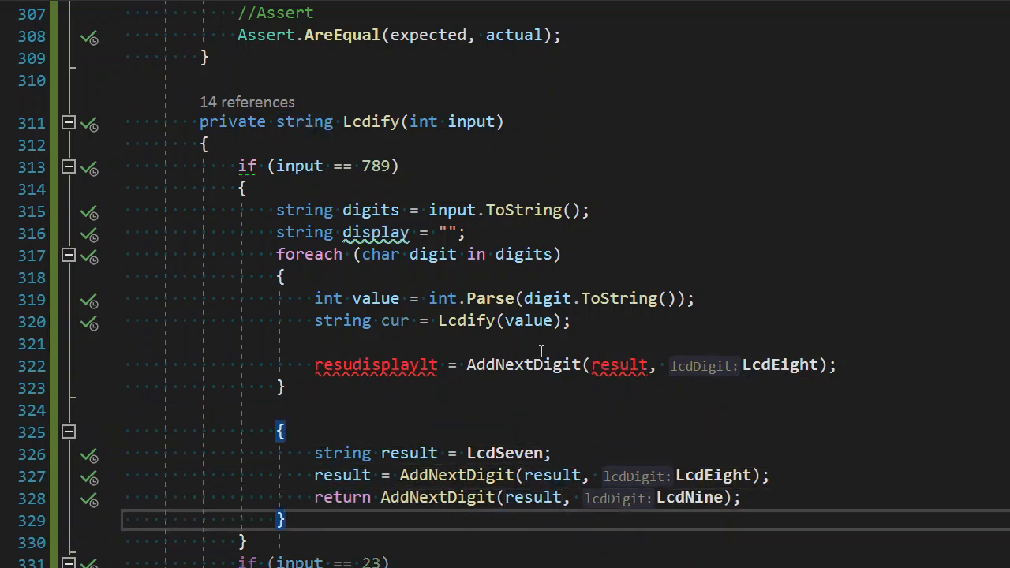
double_click(376, 232)
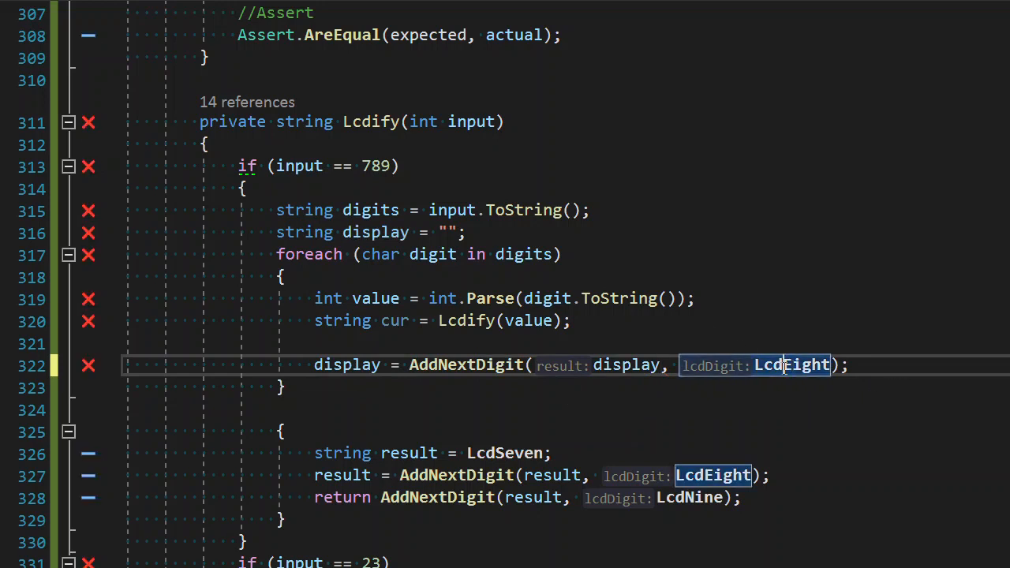
type("cur")
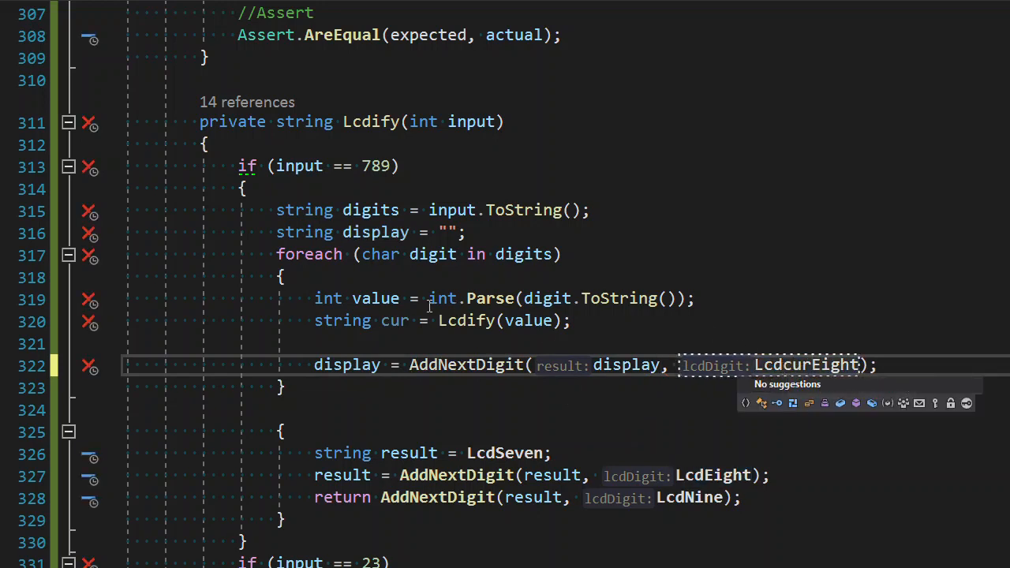
double_click(395, 320)
type("lcdD")
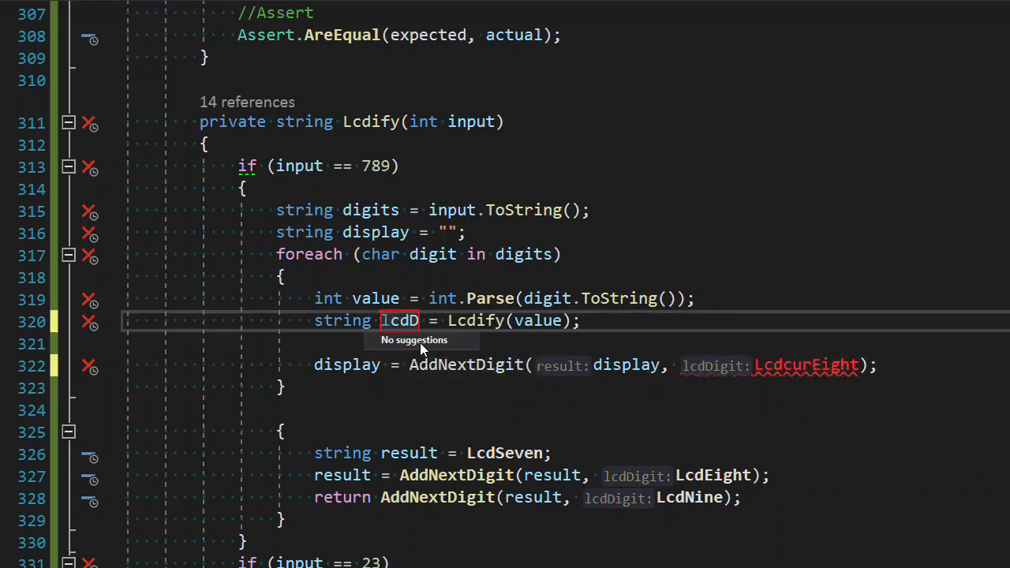
type("igit")
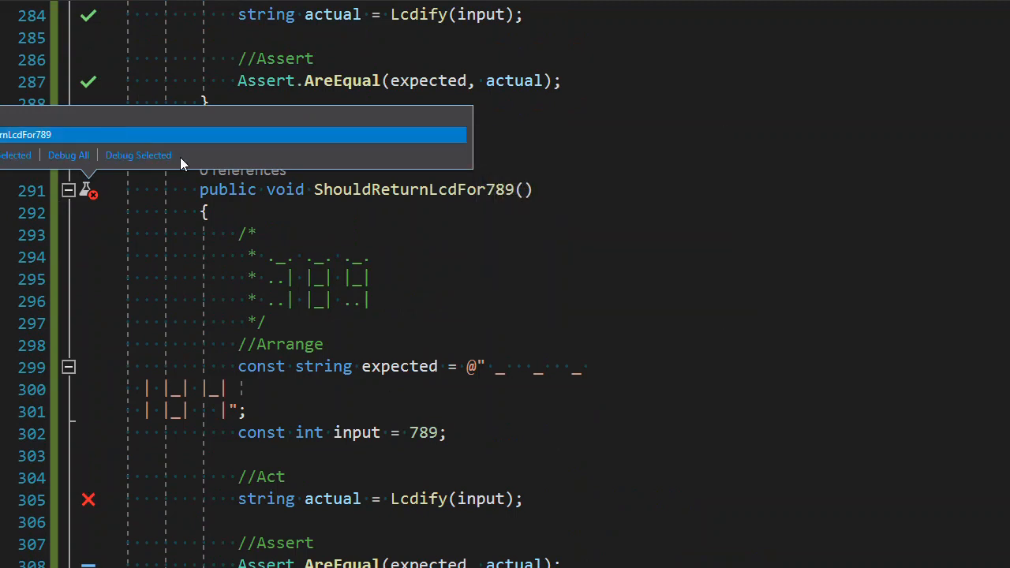
- Guard AddNextDigit with if (string.IsNullOrEmpty(result)) return lcdDigit; so tests pass again
scroll("down", 3)
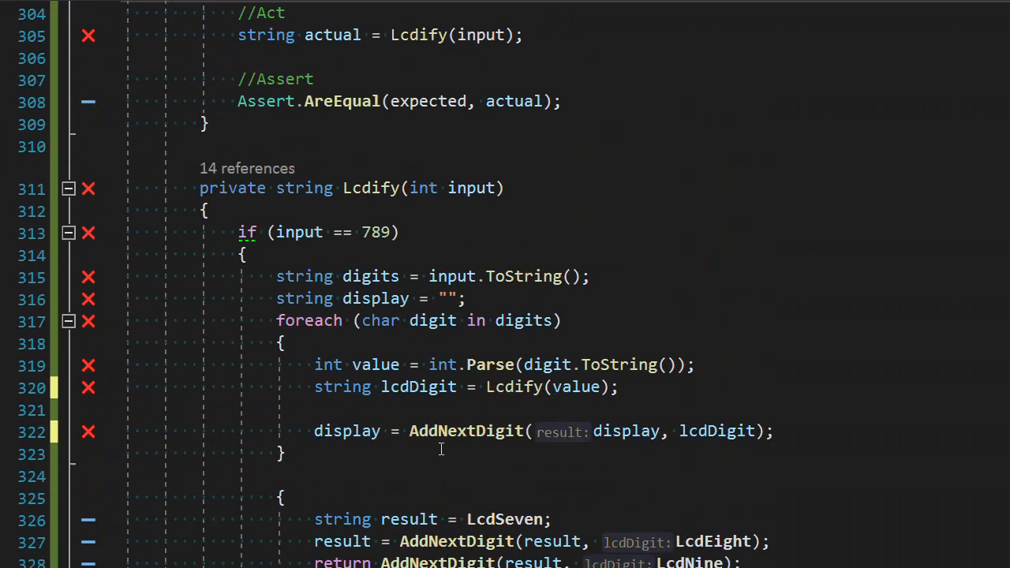
scroll("down", 3)
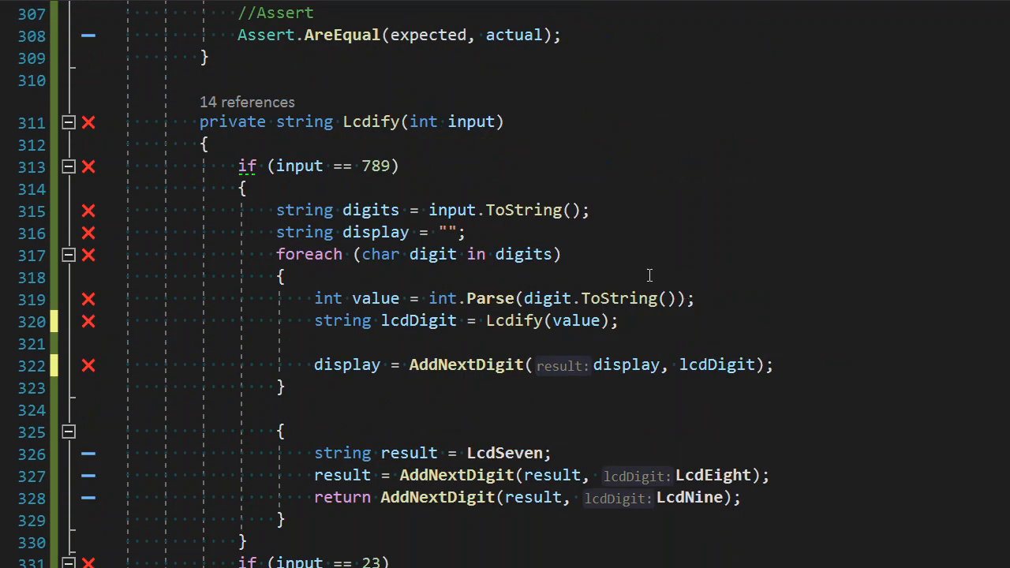
scroll("down", 3)
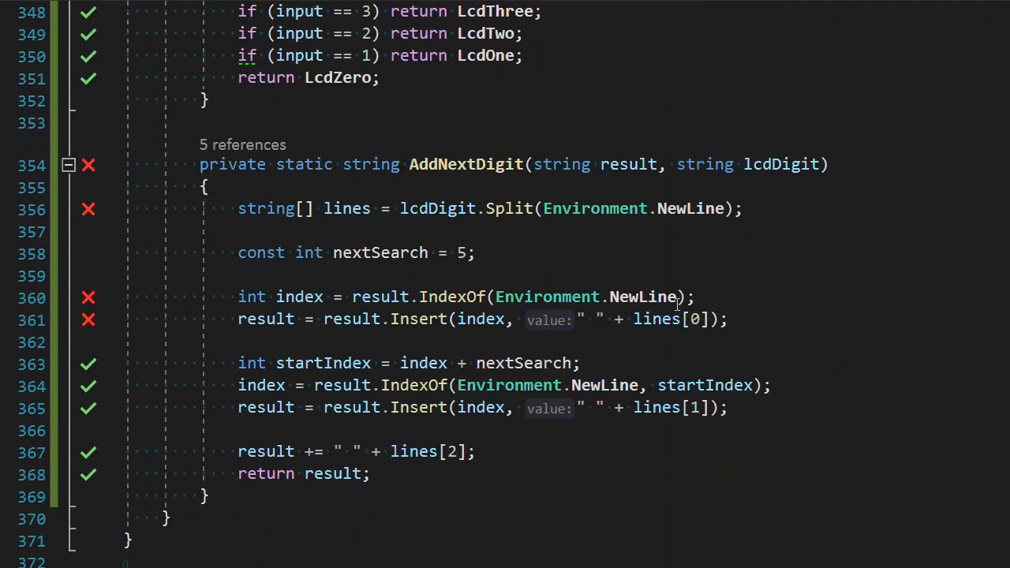
mouse_move(483, 325)
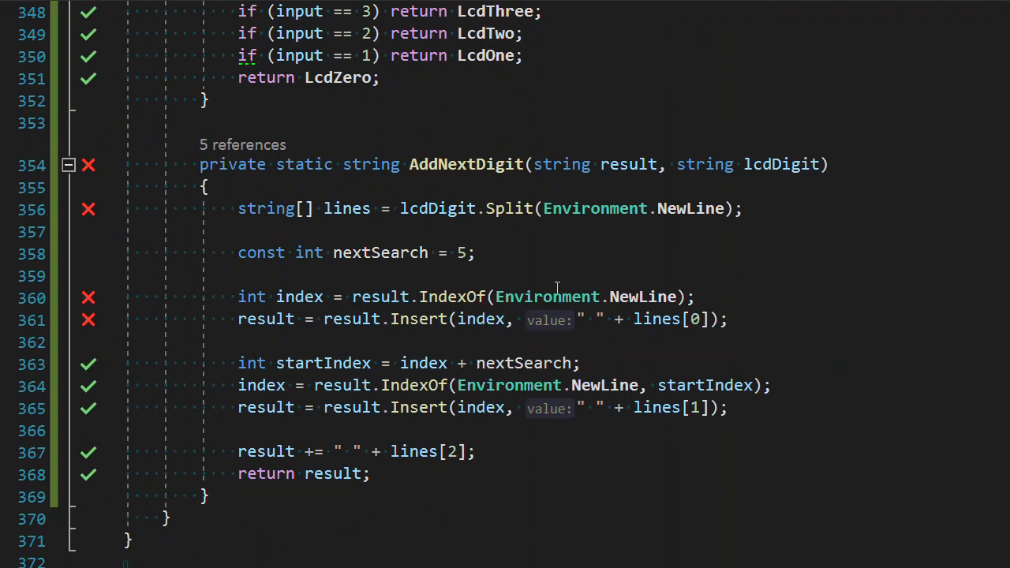
mouse_move(714, 288)
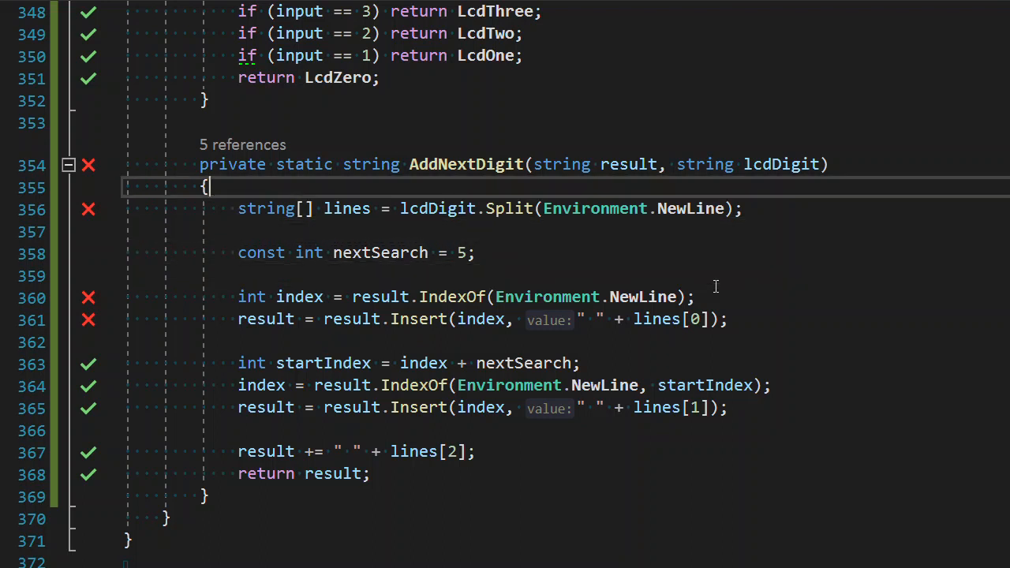
type("if(resulkt")
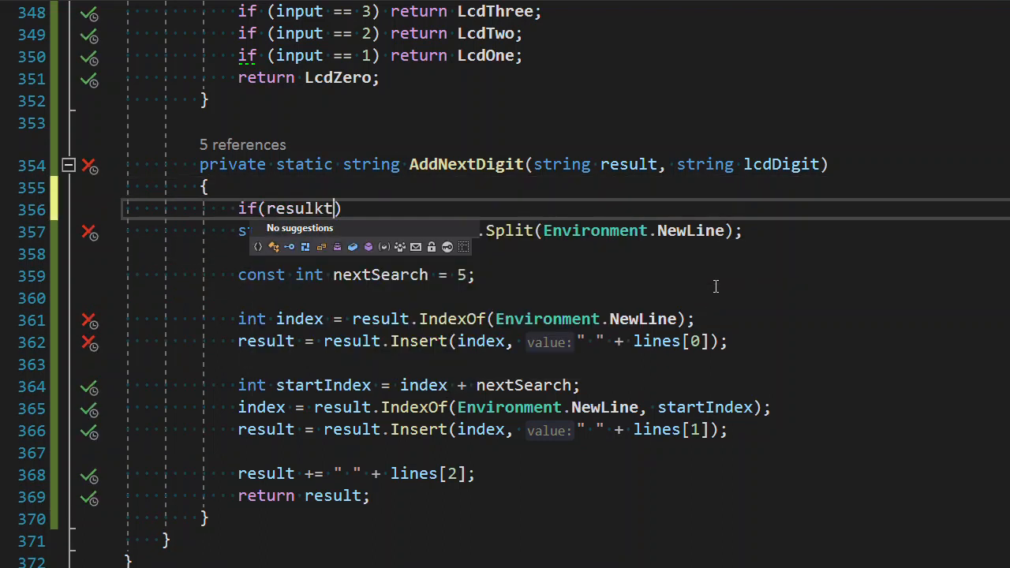
key("BackSpace")
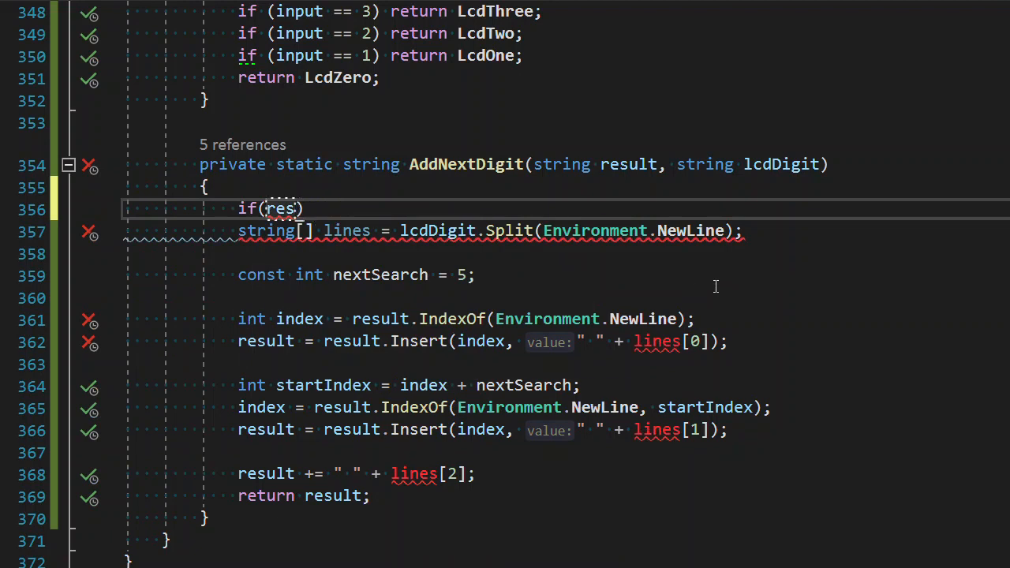
type("tring")
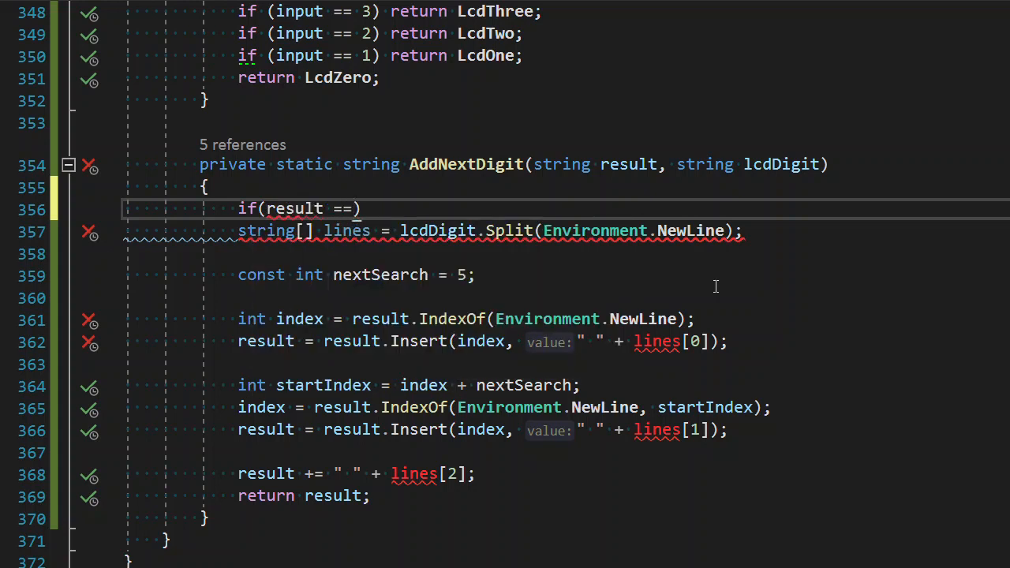
key("BackSpace")
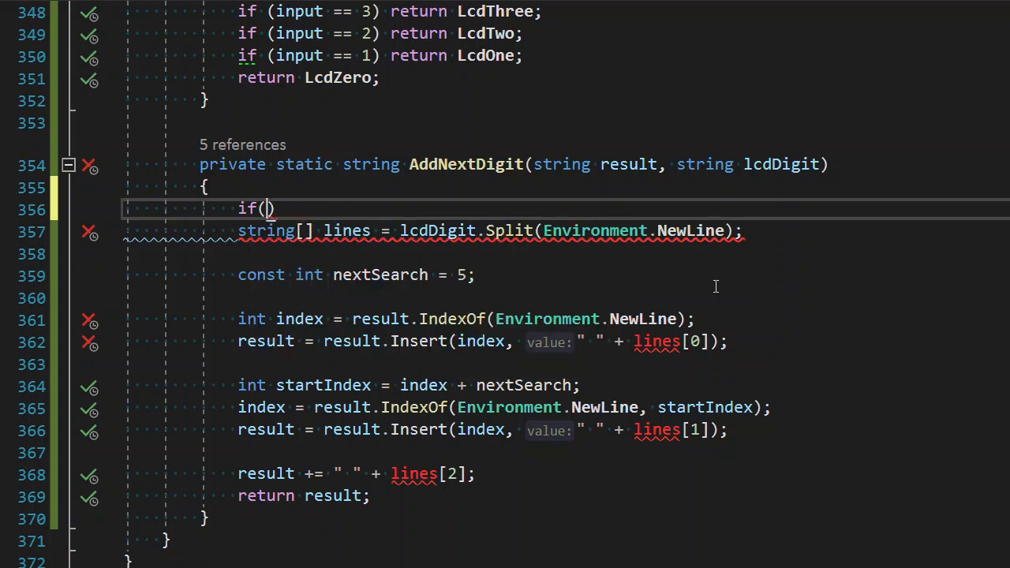
type("string.is")
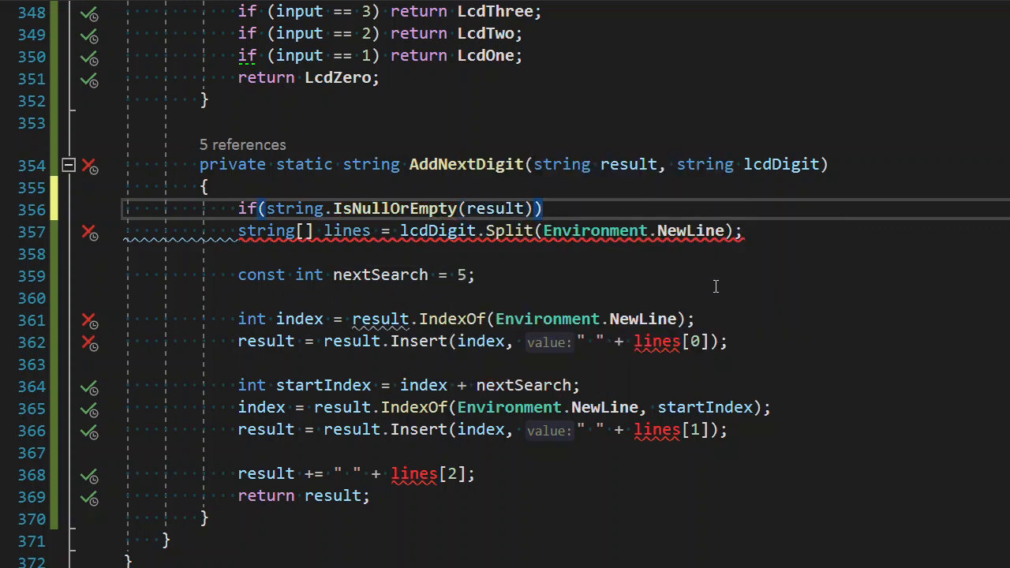
type("return lcdDigit;")
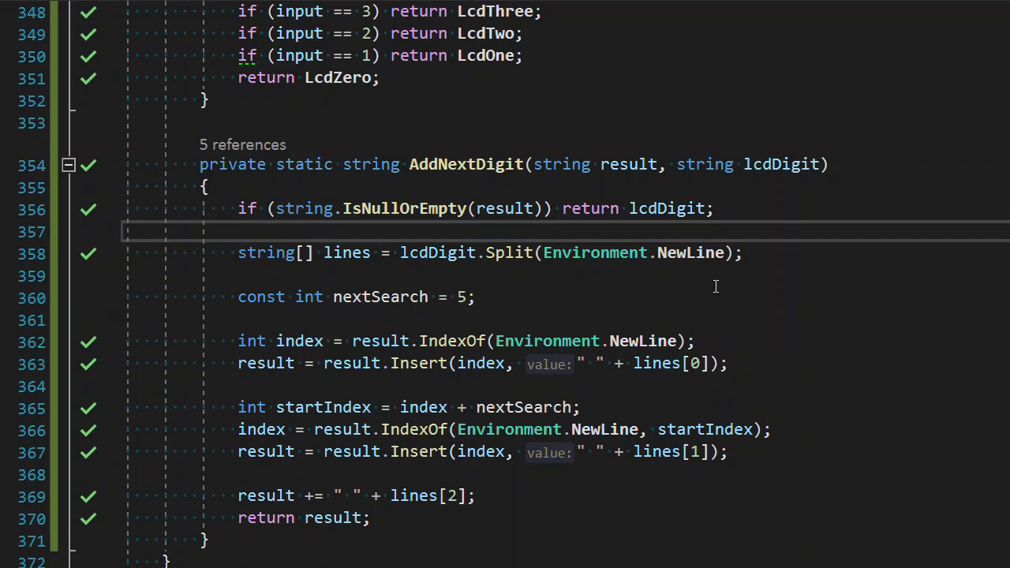
scroll("down", 3)
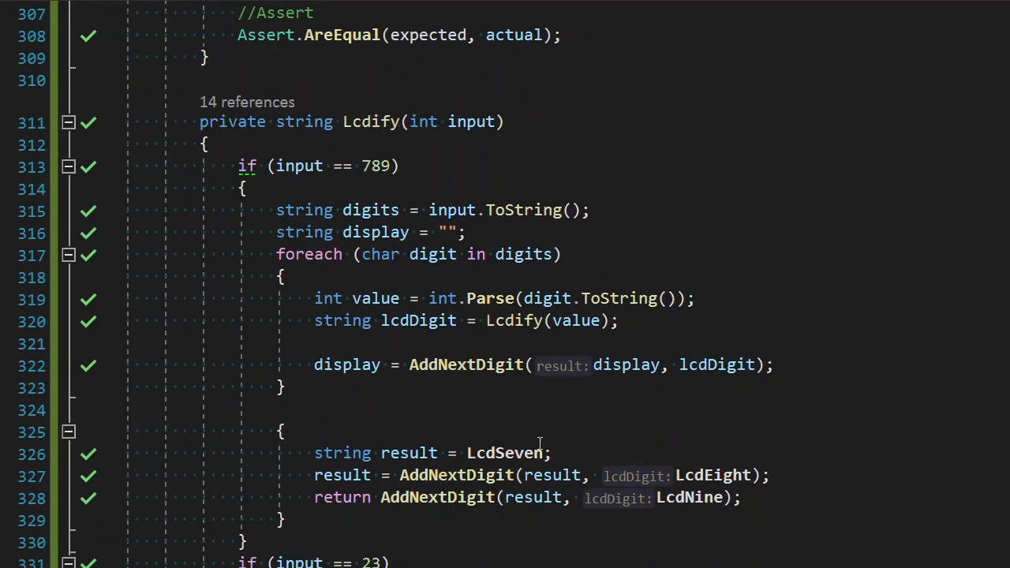
- Return display after the foreach loop in the digit-loop branch
scroll("down", 3)
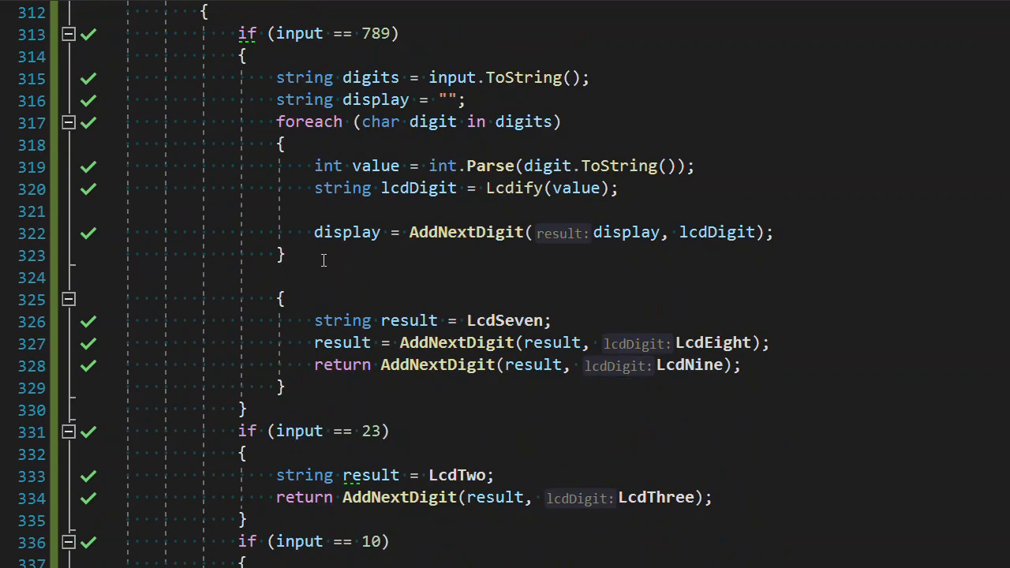
type("return")
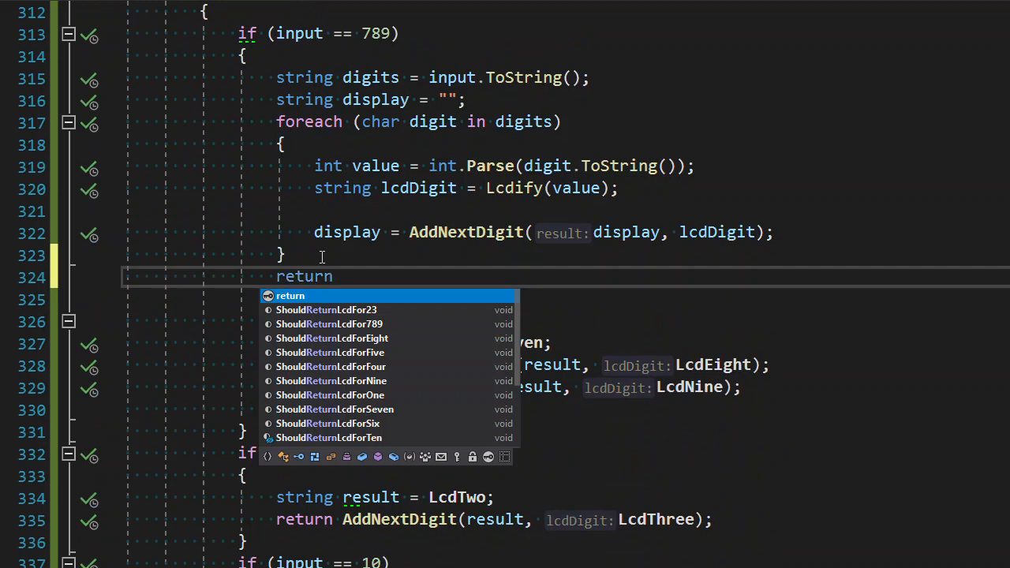
type("display;")
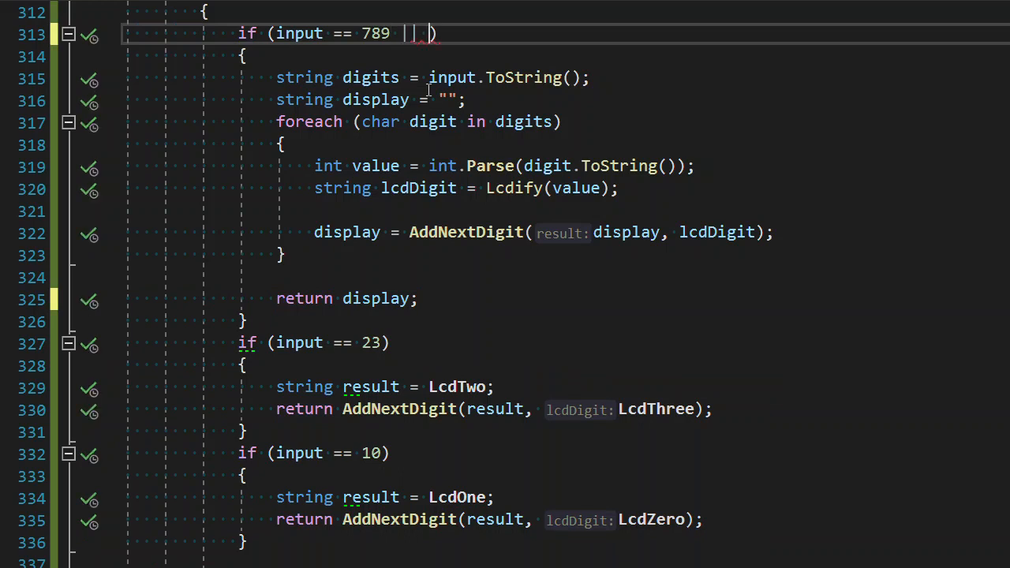
- Delete the separate 23 and 10 branches and widen the condition to input >= 10
type("23")
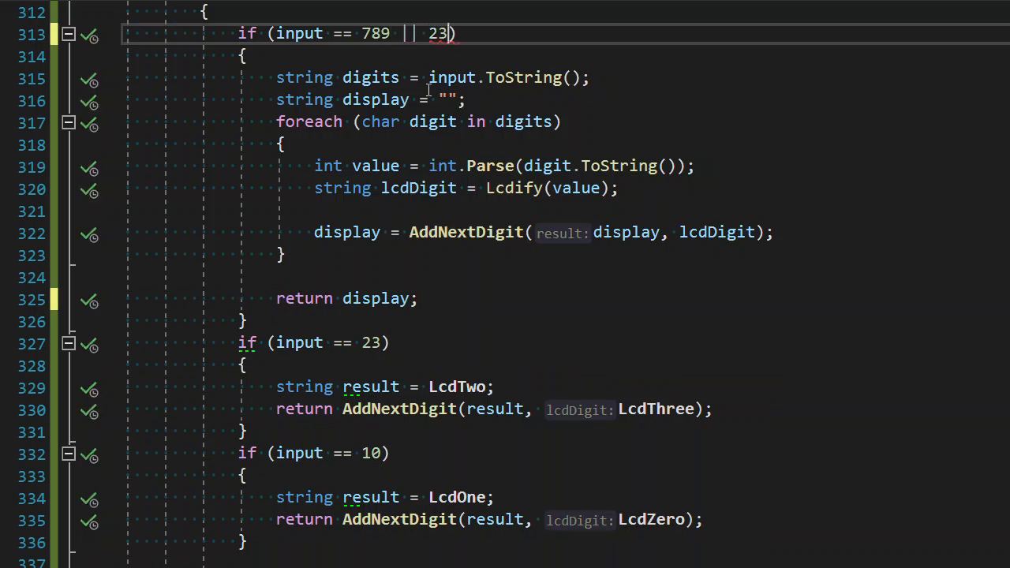
type("input ==")
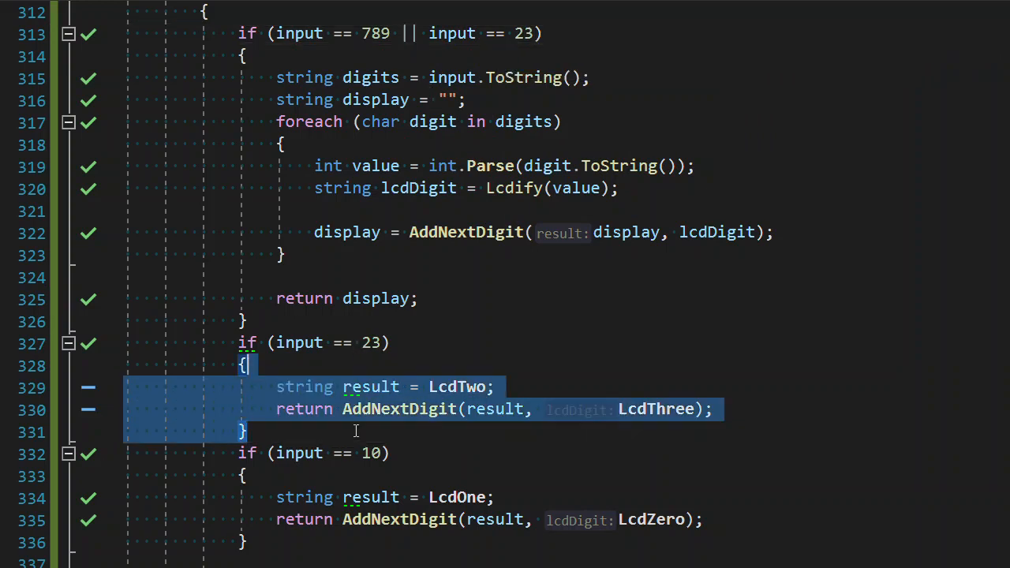
key("Delete")
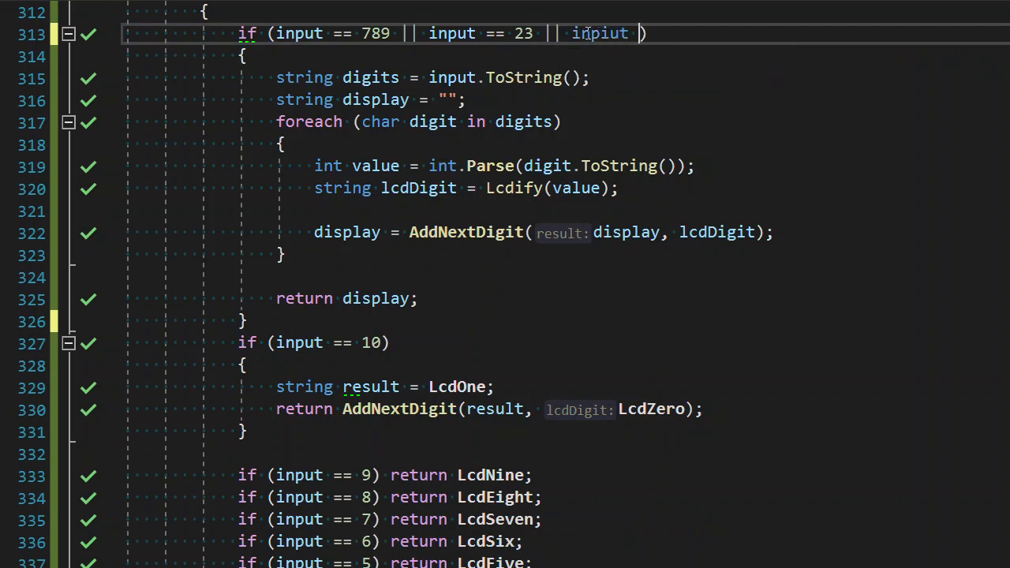
type("=")
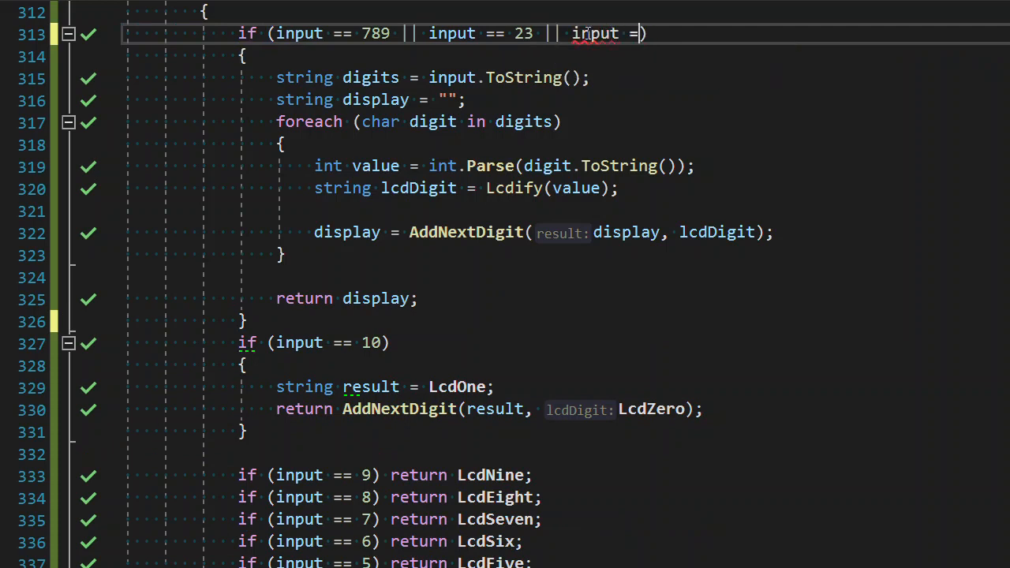
type("10")
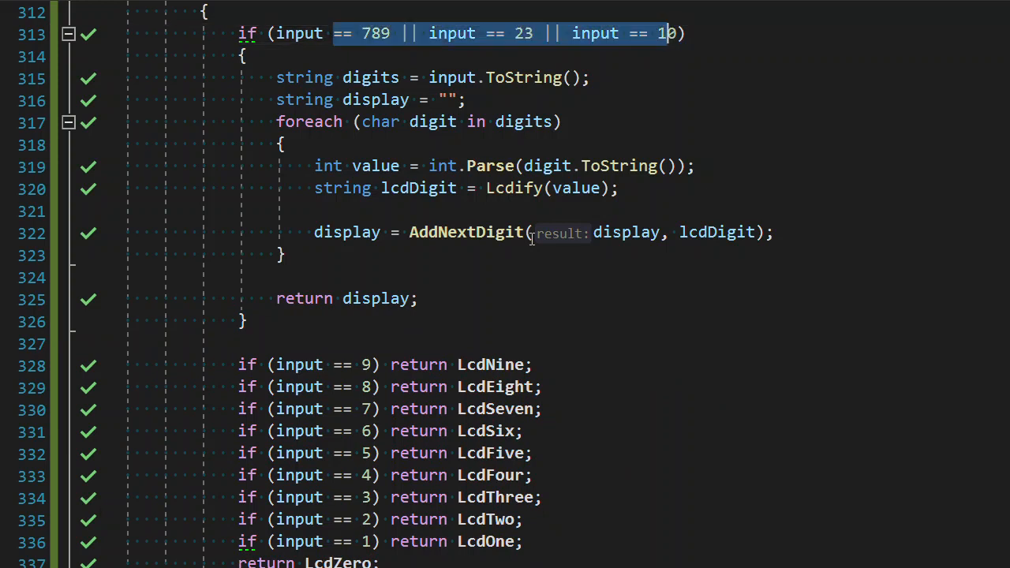
type(">= 10)")
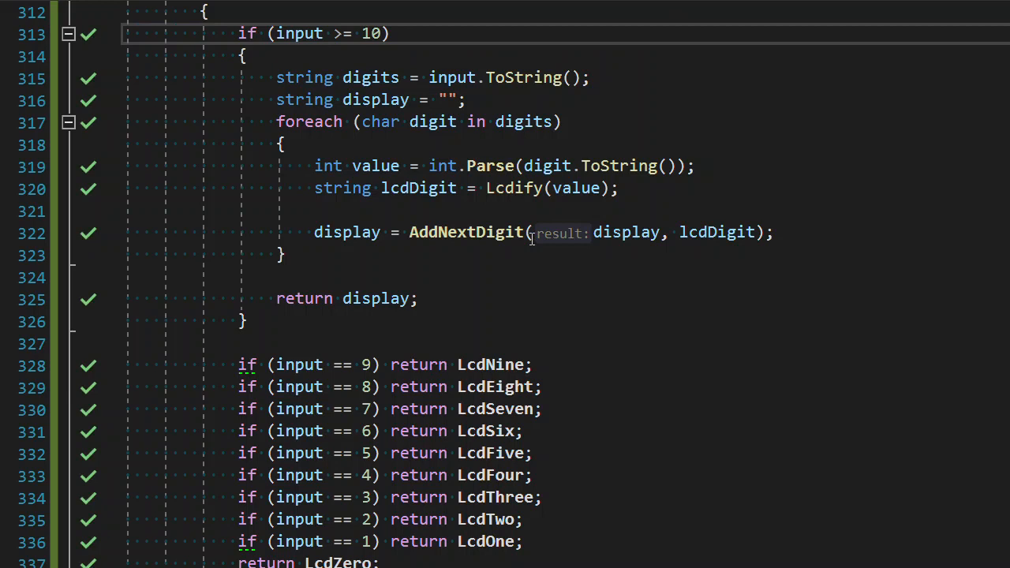
- Extract the single-digit if chain into a new SingleDigit(int input) method returned by Lcdify
double_click(303, 298)
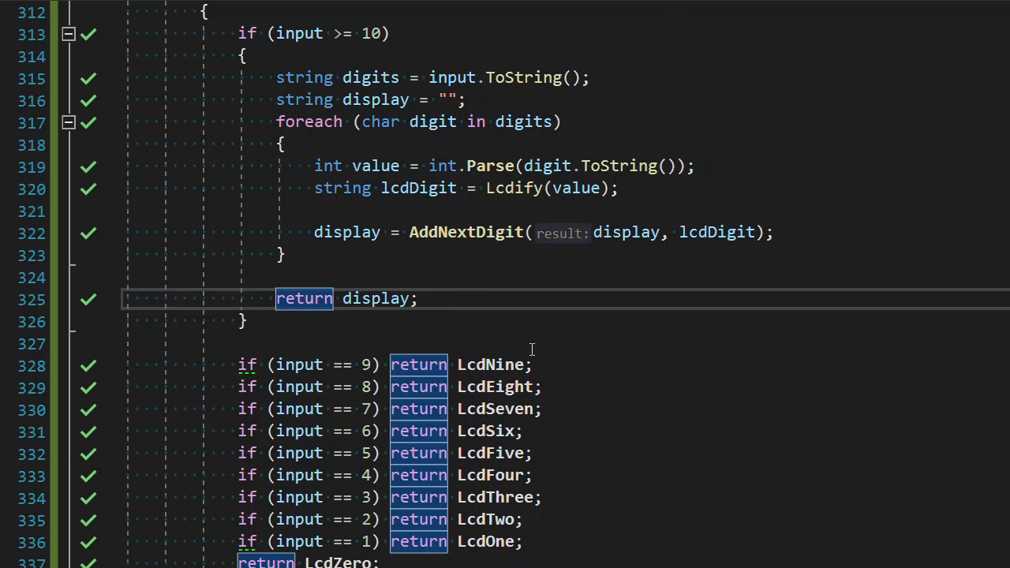
left_click(420, 298)
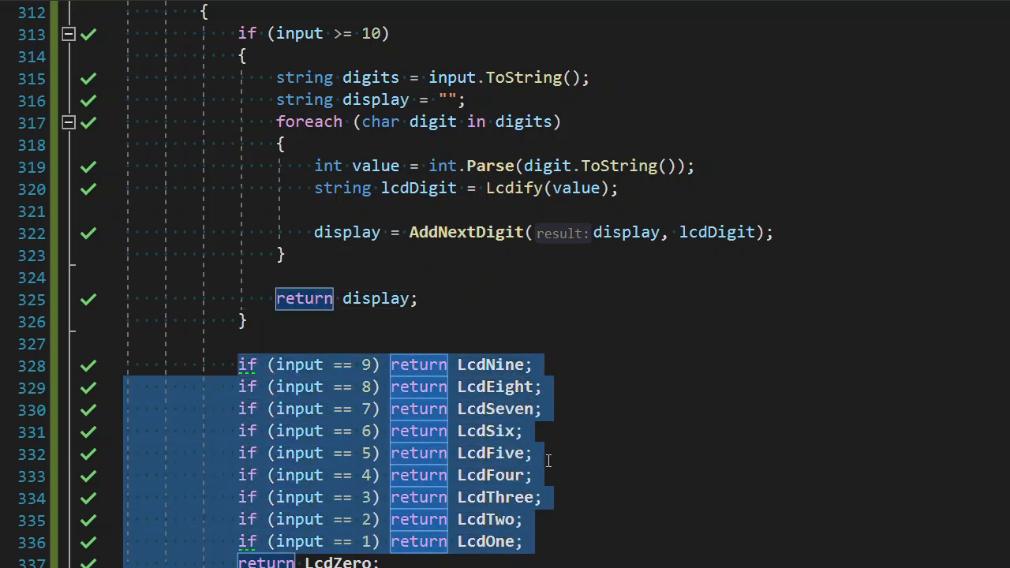
left_click(247, 365)
type("S")
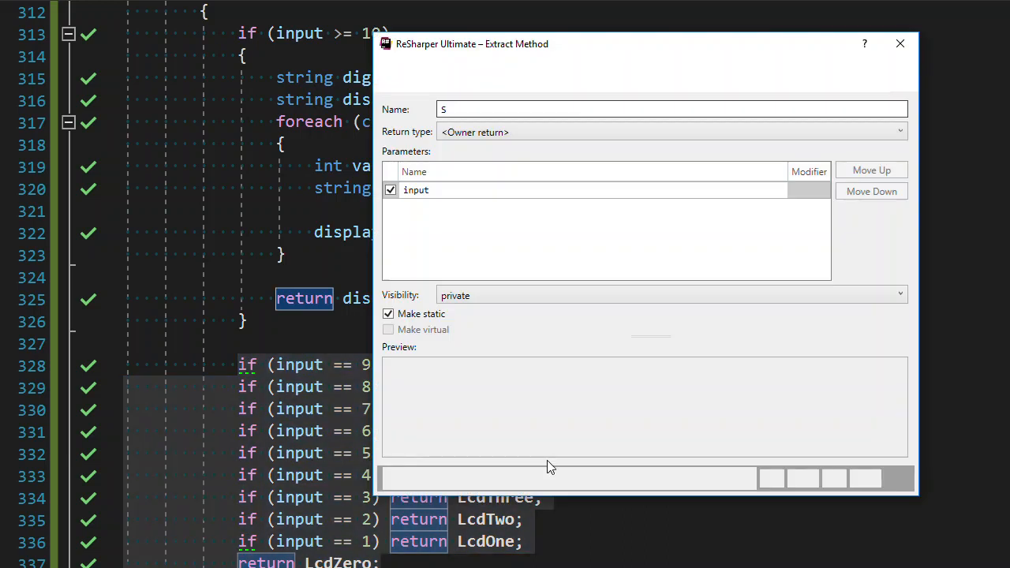
type("ingleDigit")
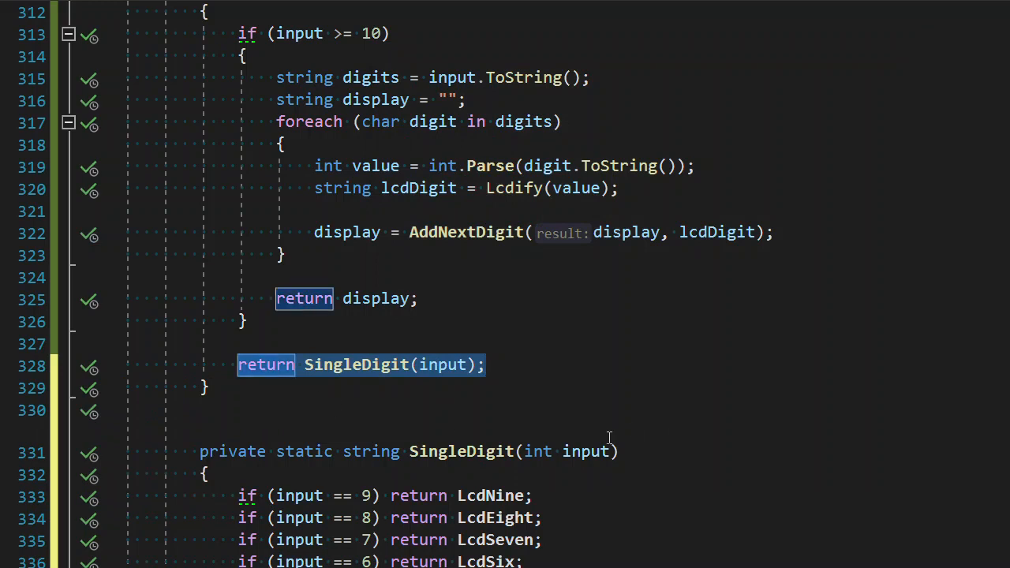
mouse_move(537, 451)
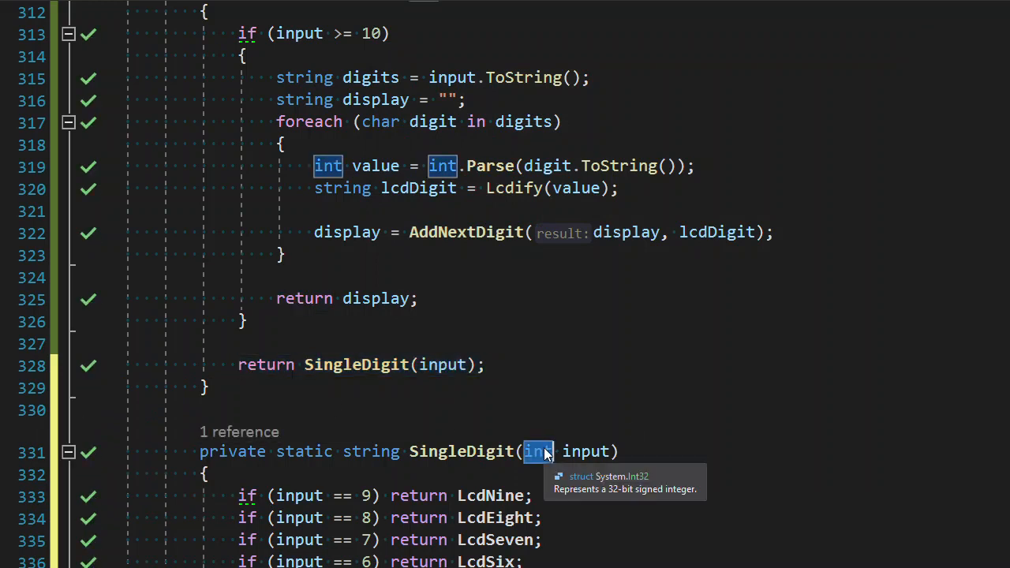
mouse_move(432, 121)
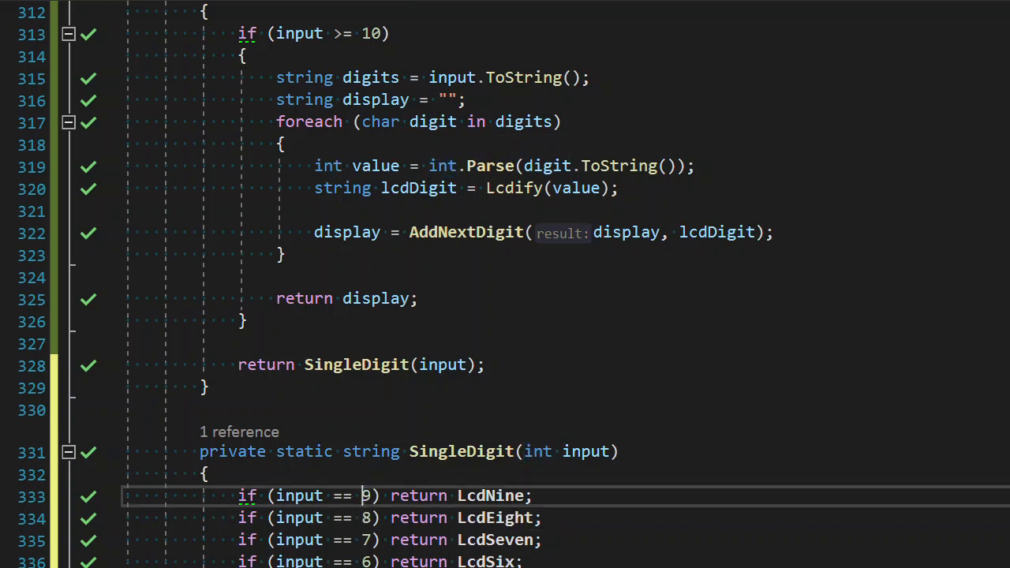
- Duplicate SingleDigit as SingleDigitChar taking a char and comparing '9' down to '1'
scroll("down", 3)
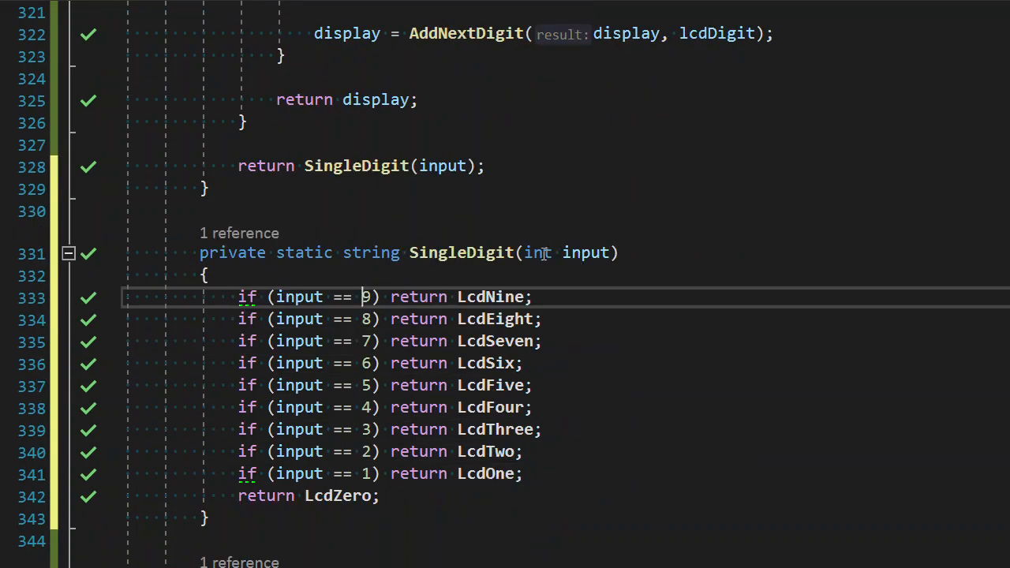
double_click(536, 252)
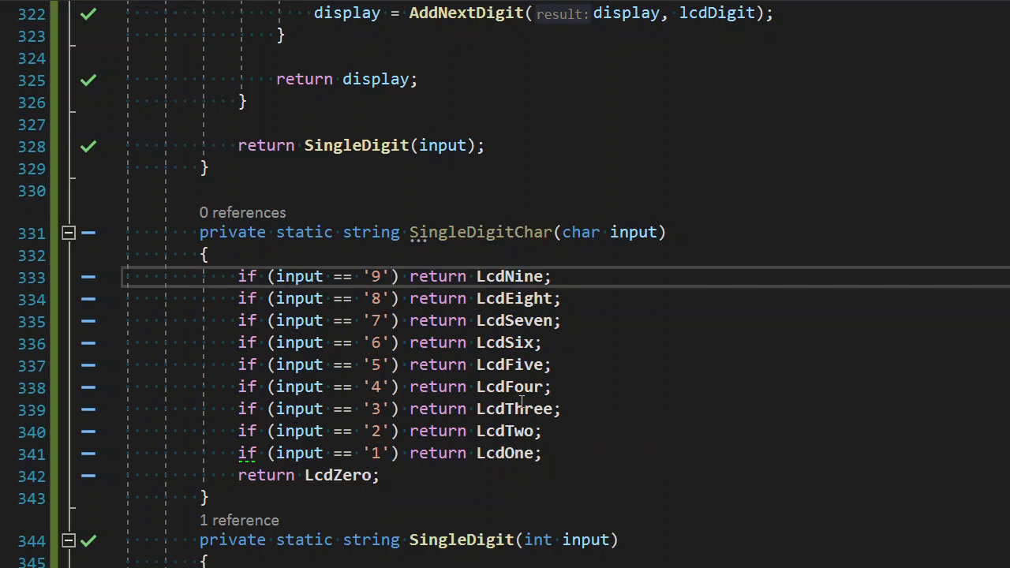
mouse_move(597, 264)
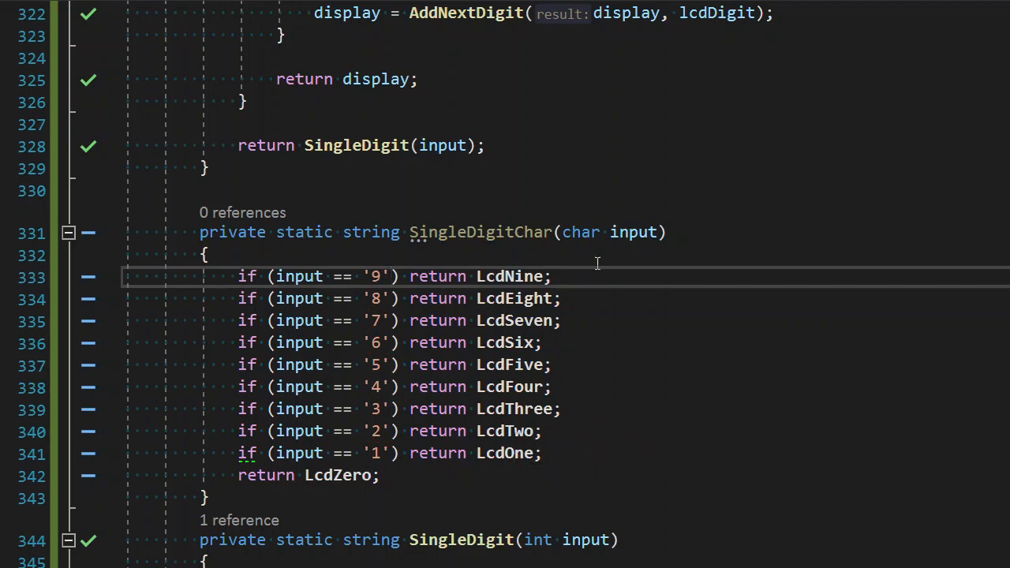
double_click(480, 232)
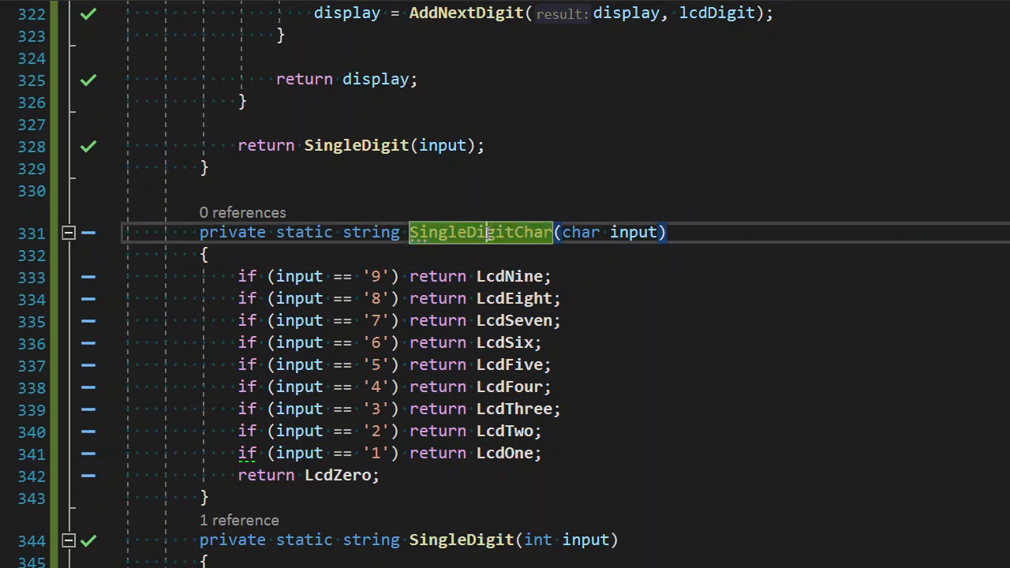
mouse_move(508, 224)
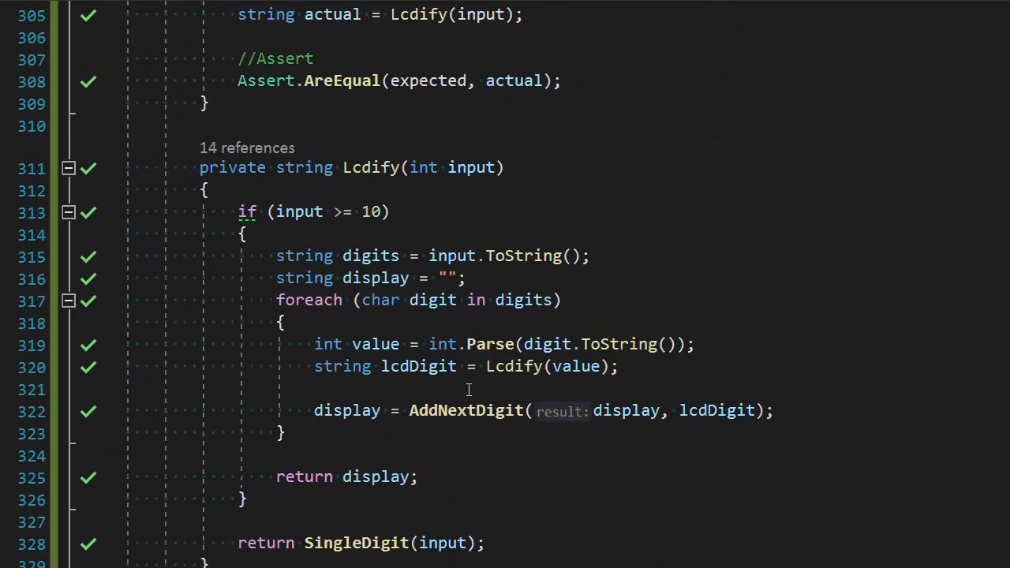
mouse_move(513, 366)
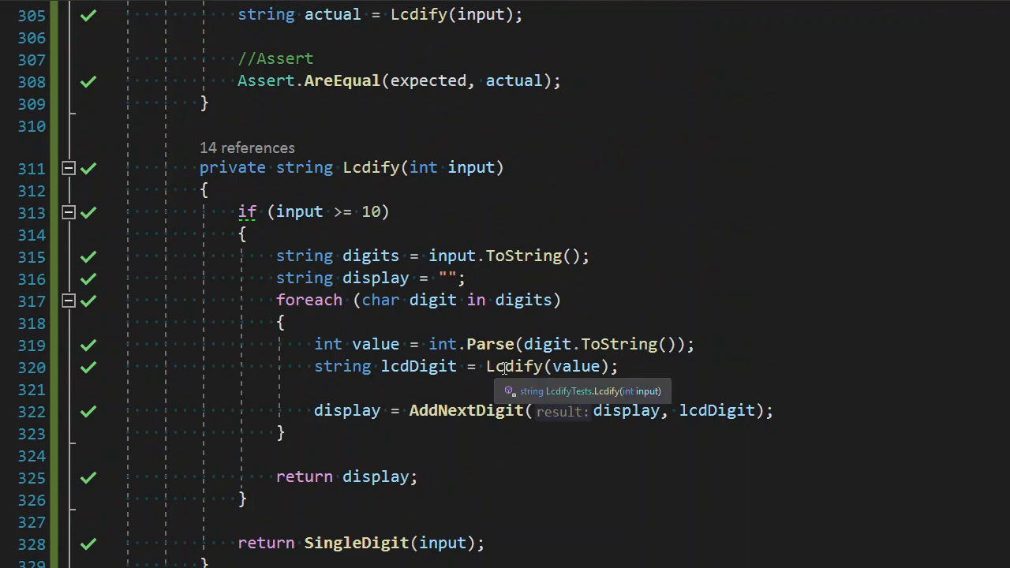
- Set lcdDigit = SingleDigitChar(digit) in the loop and delete the int.Parse and Lcdify(value) lines
left_click(513, 366)
type("string lcd")
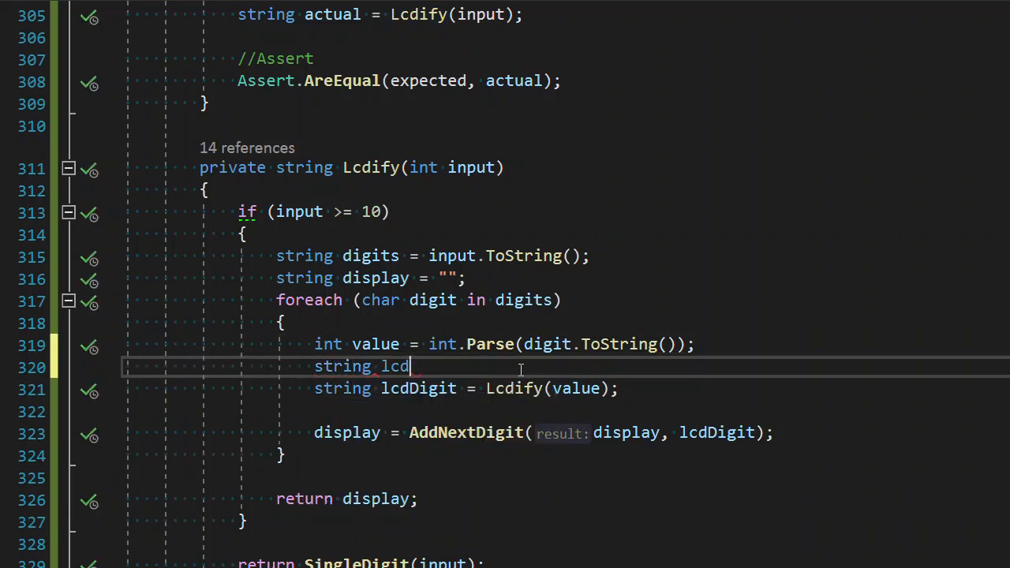
type("Digit = SingleDigitChar")
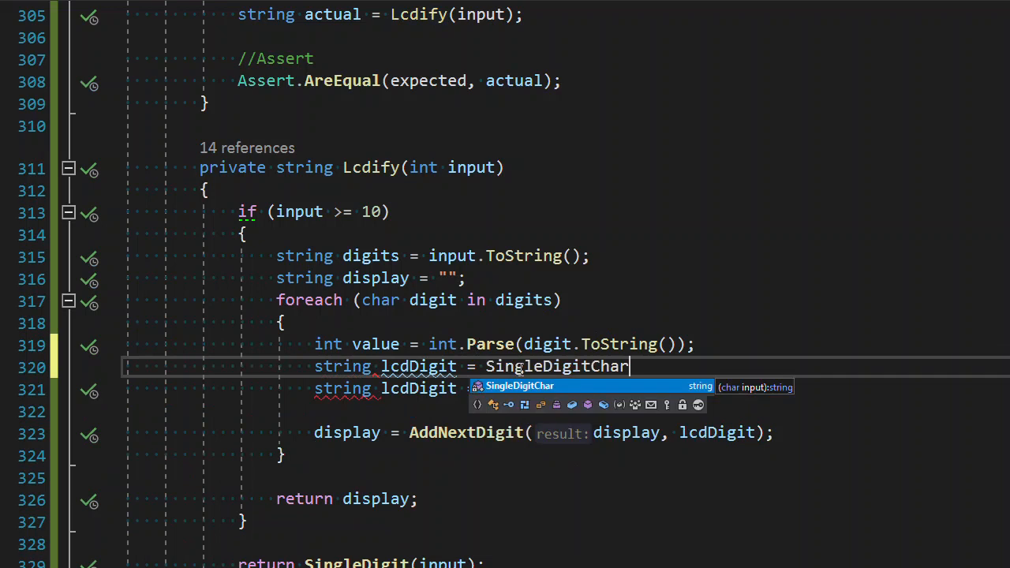
type("(digit);")
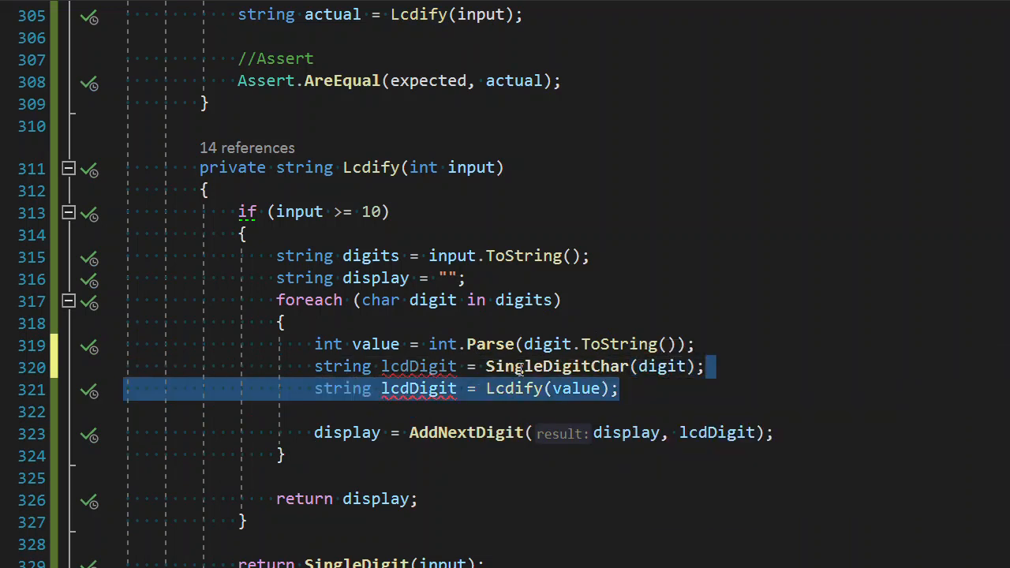
key("ctrl+/")
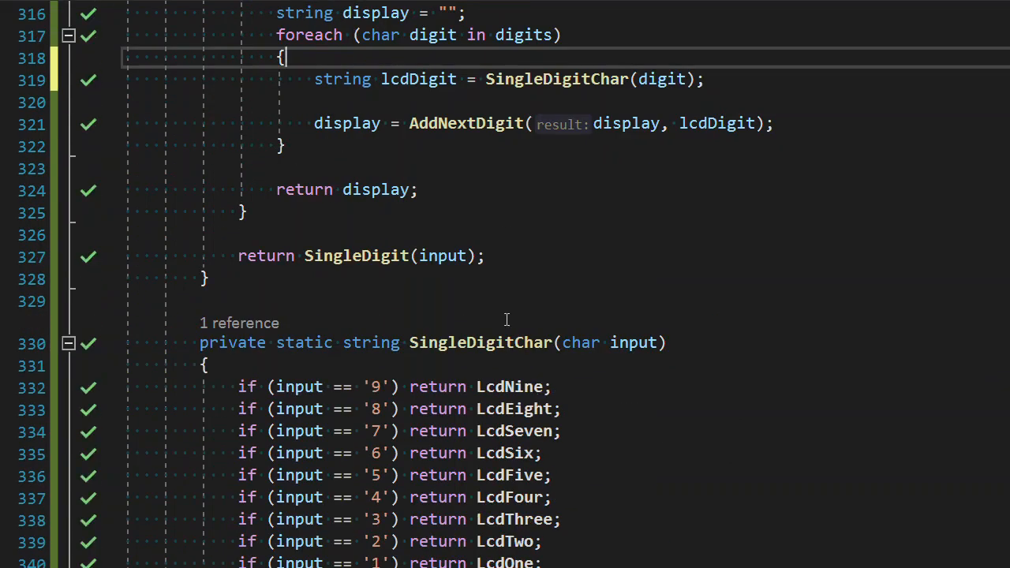
scroll("down", 3)
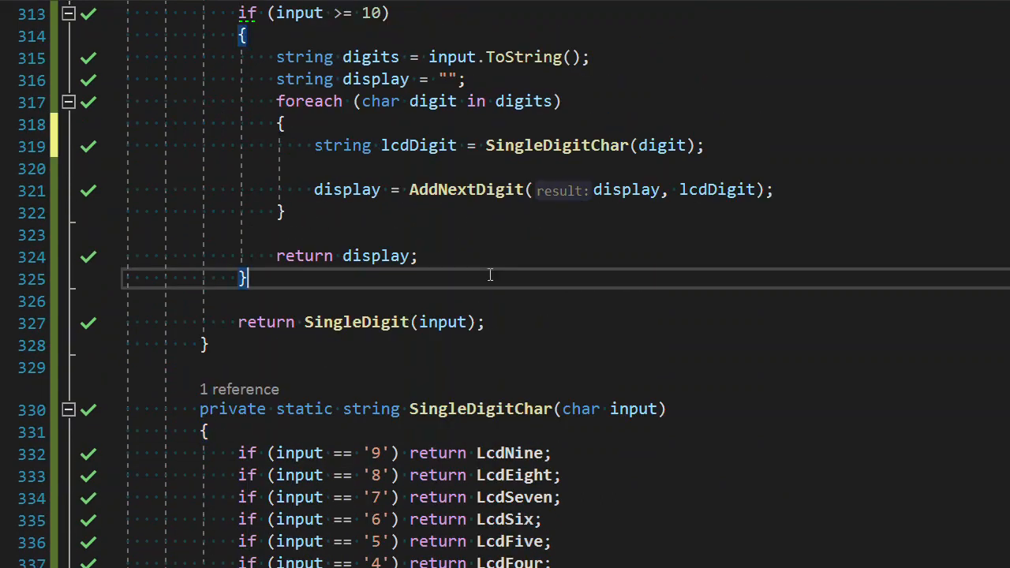
scroll("down", 3)
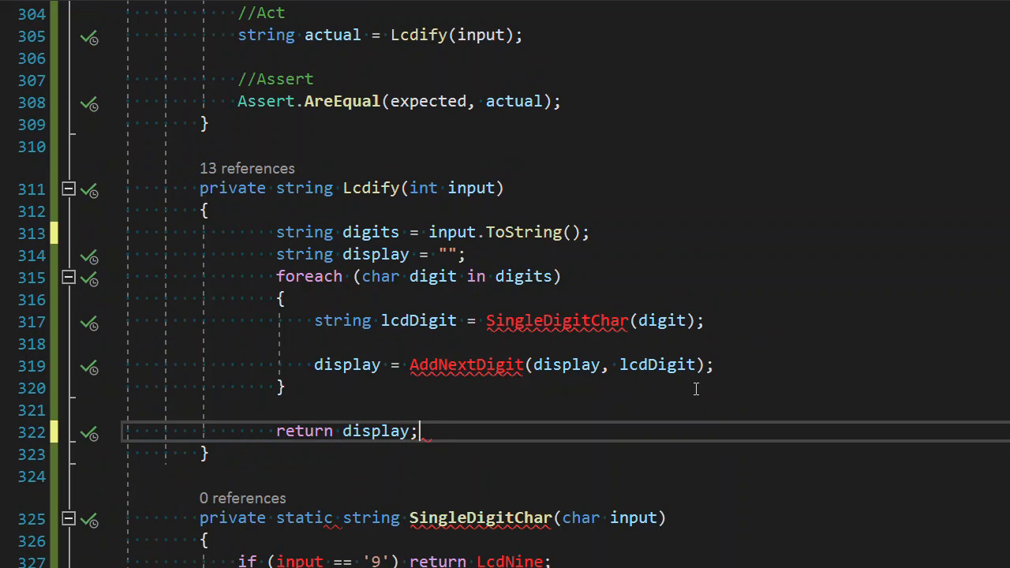
- Remove the input >= 10 wrapper and the unused SingleDigit method, leaving the loop-only Lcdify
left_click_drag(429, 231, 417, 430)
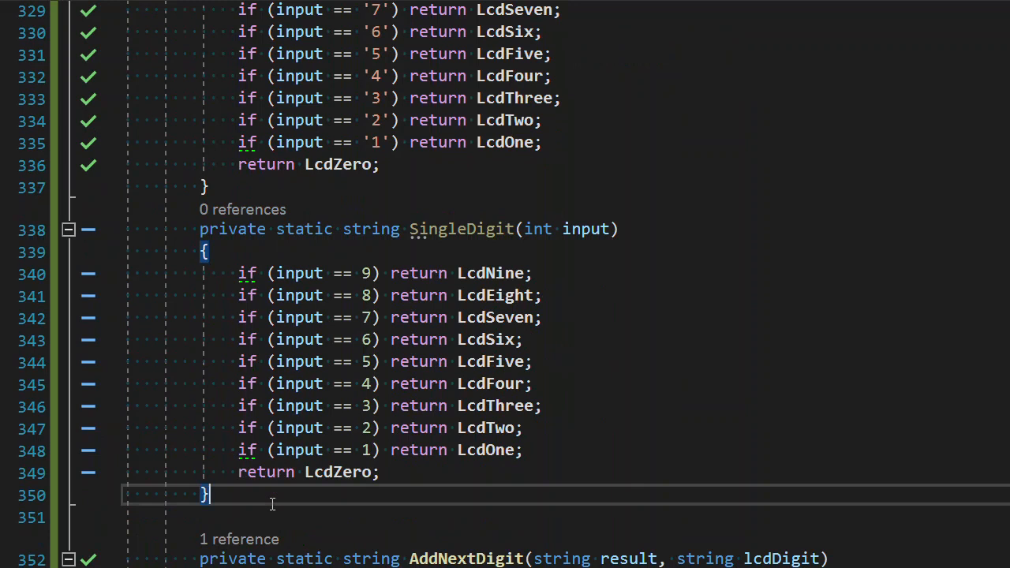
left_click_drag(206, 187, 209, 496)
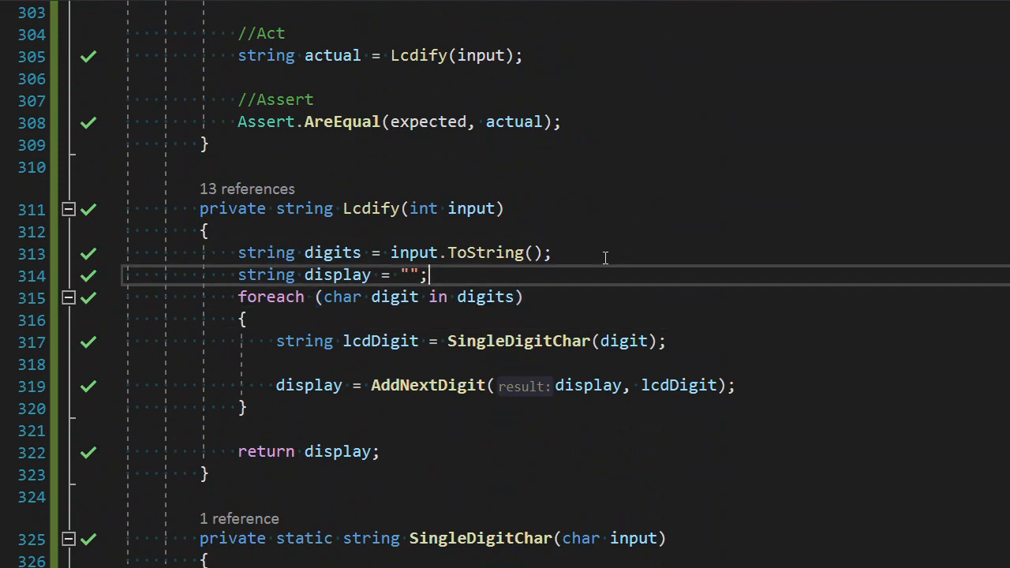
- Insert a blank line after the digits declaration in Lcdify and confirm the tests stay green
key("Enter")
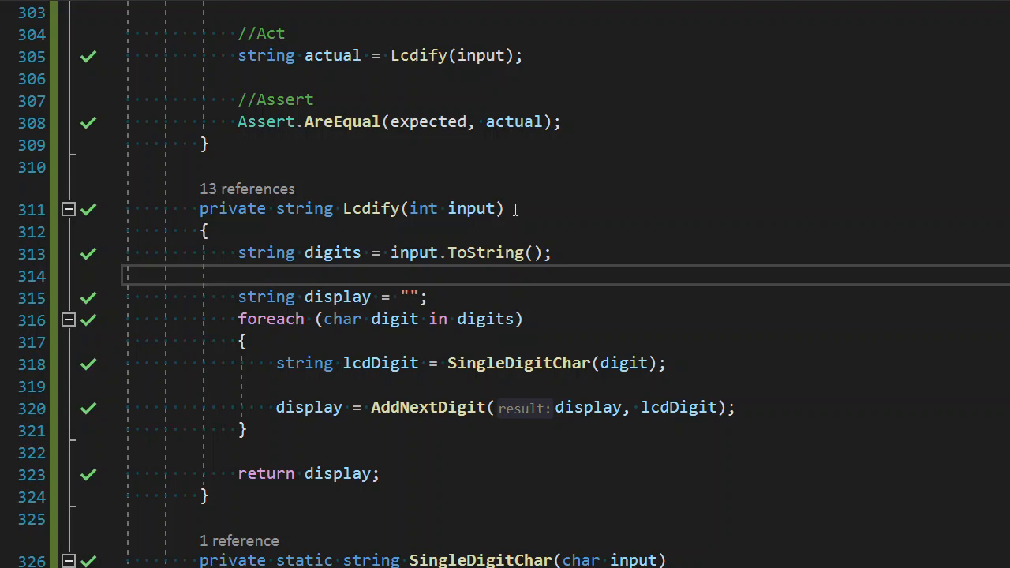
mouse_move(428, 98)
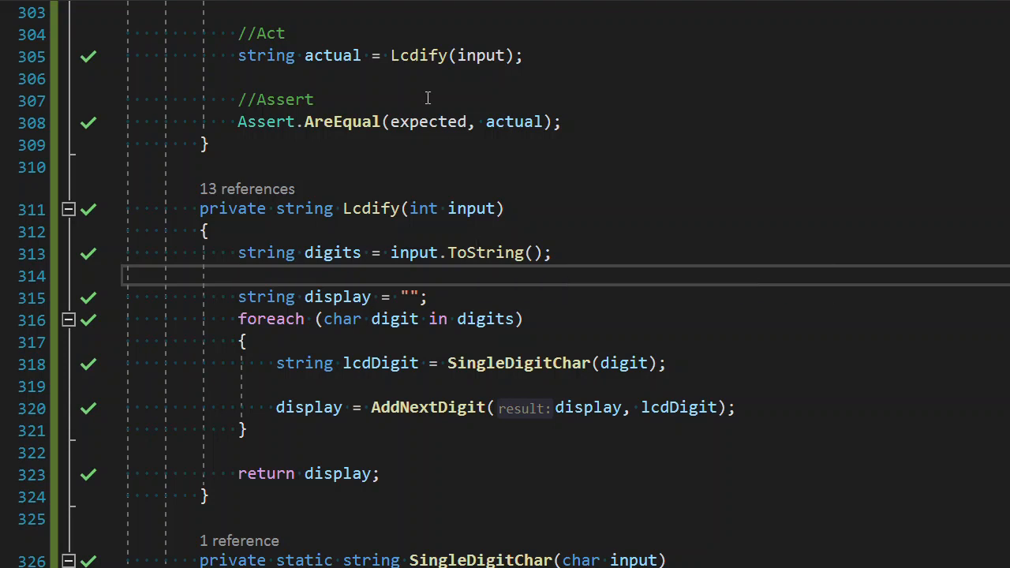
mouse_move(433, 256)
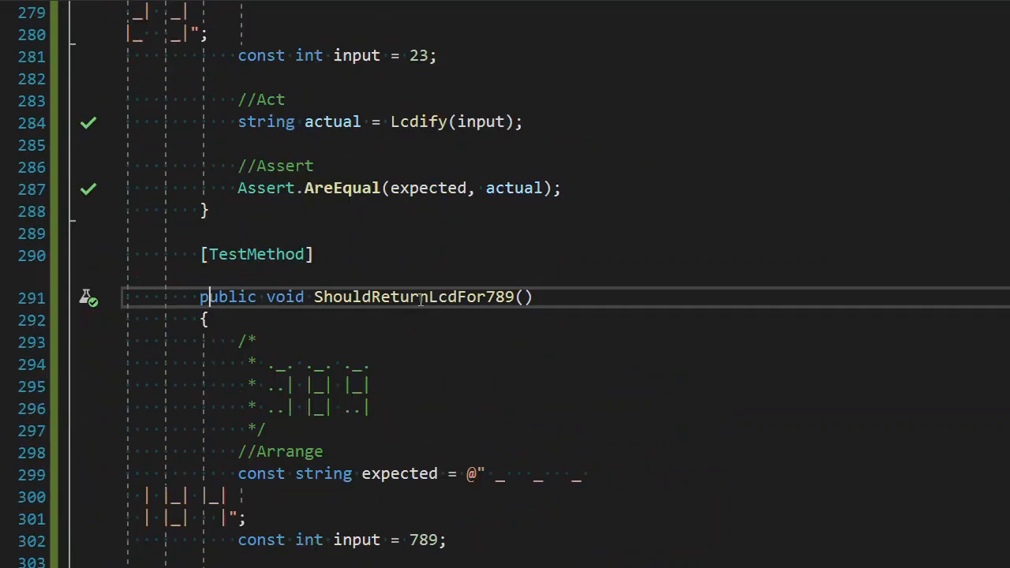
scroll("down", 3)
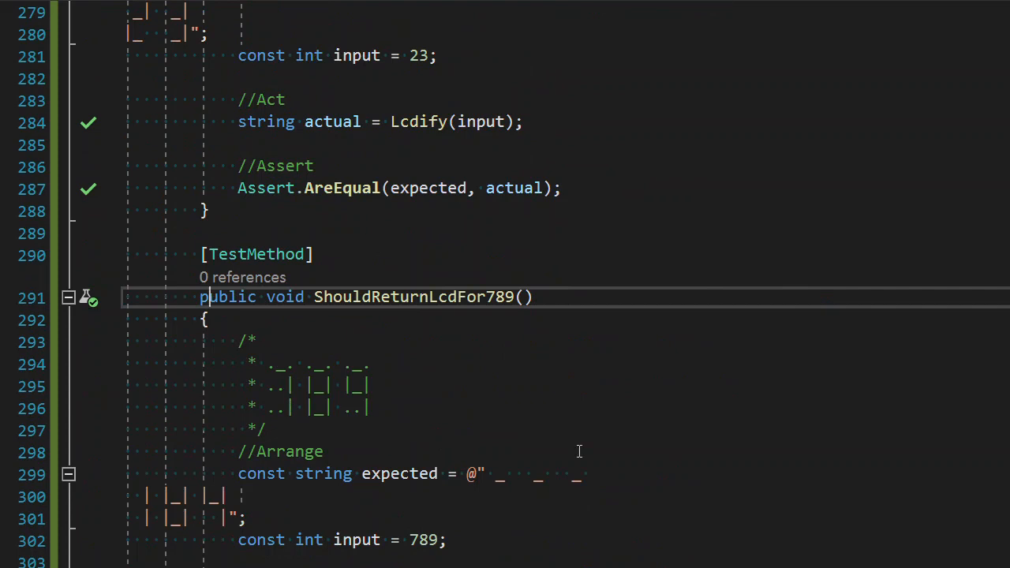
scroll("down", 3)
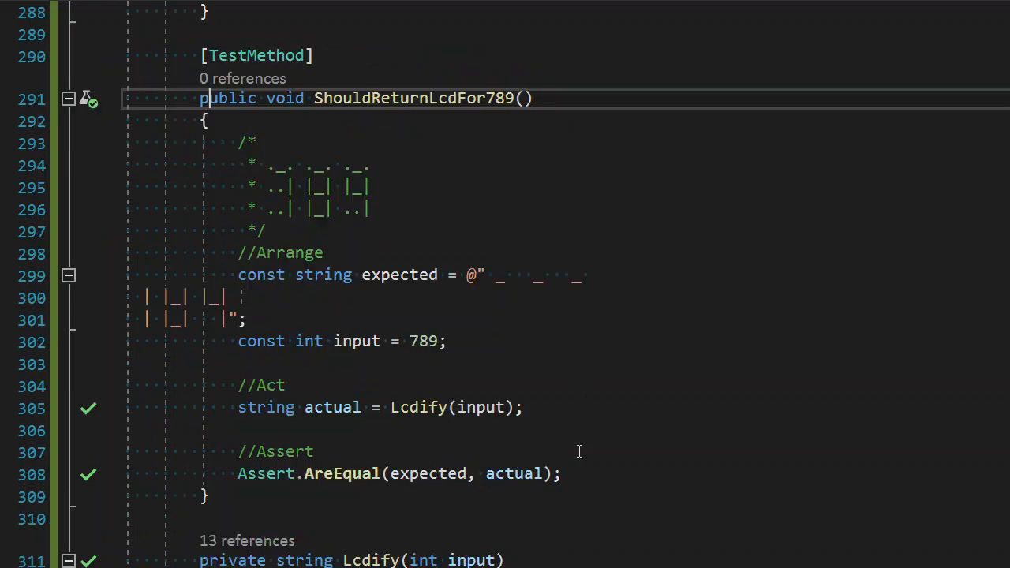
scroll("down", 3)
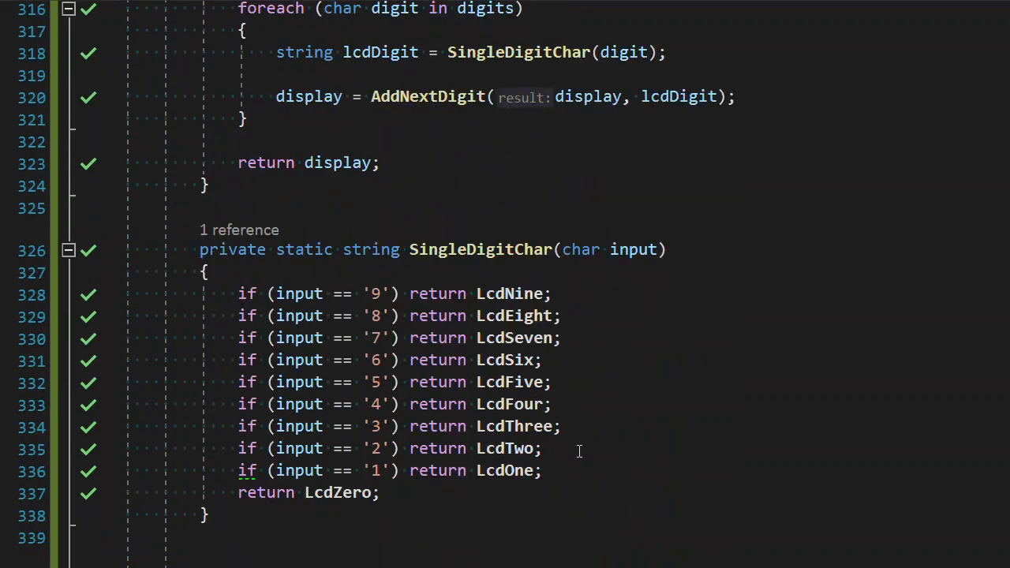
scroll("down", 3)
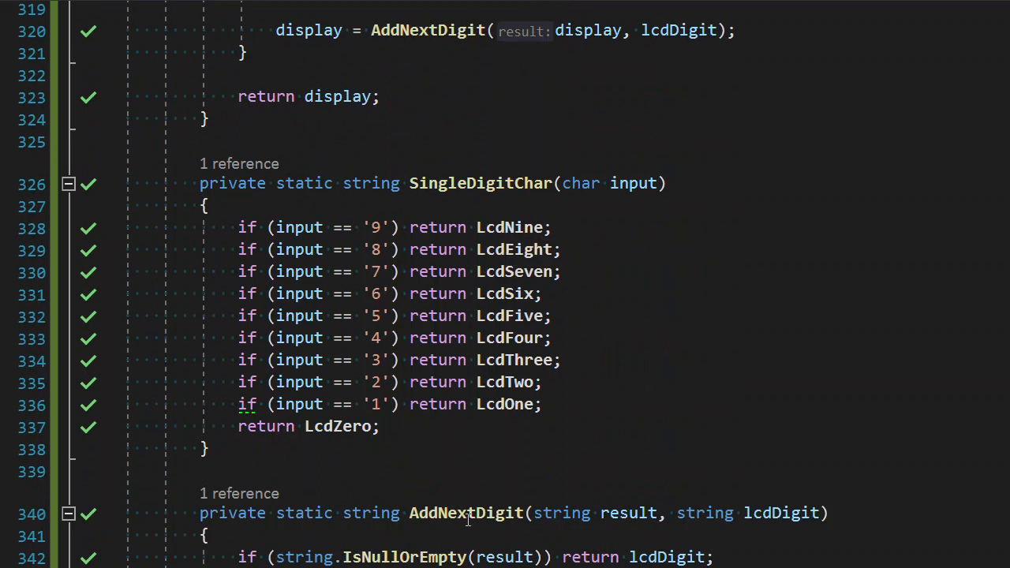
scroll("down", 3)
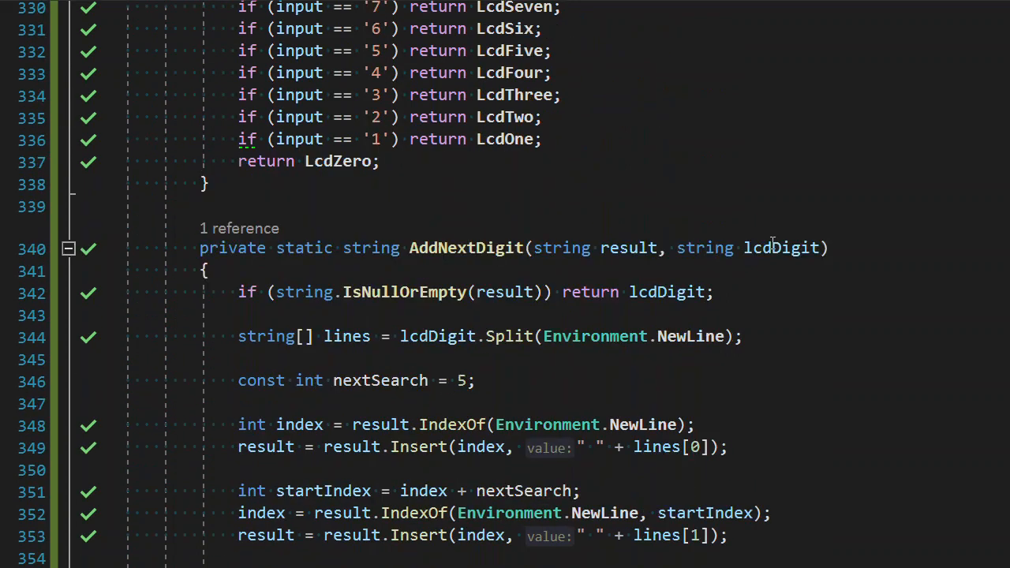
mouse_move(691, 275)
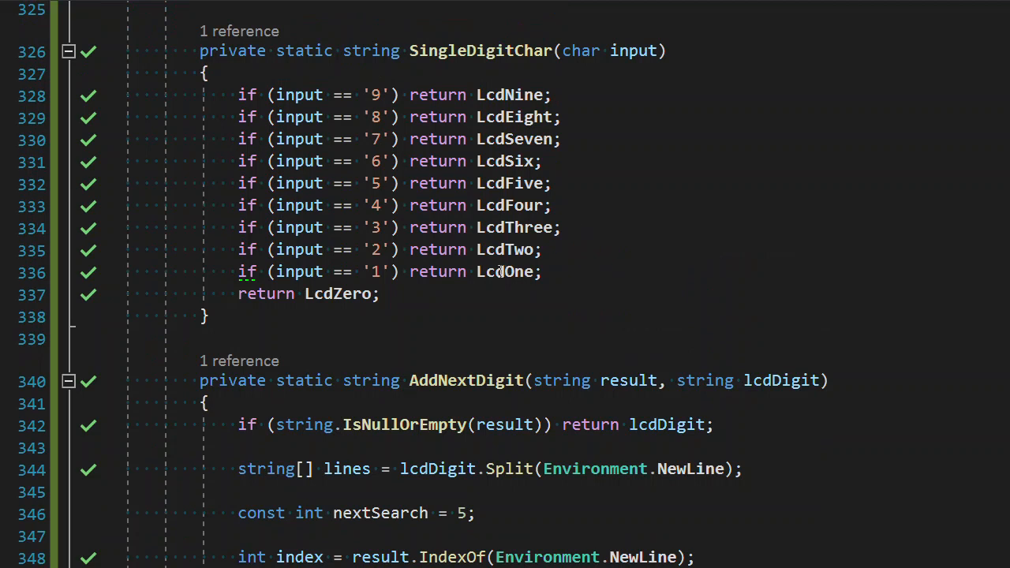
mouse_move(502, 272)
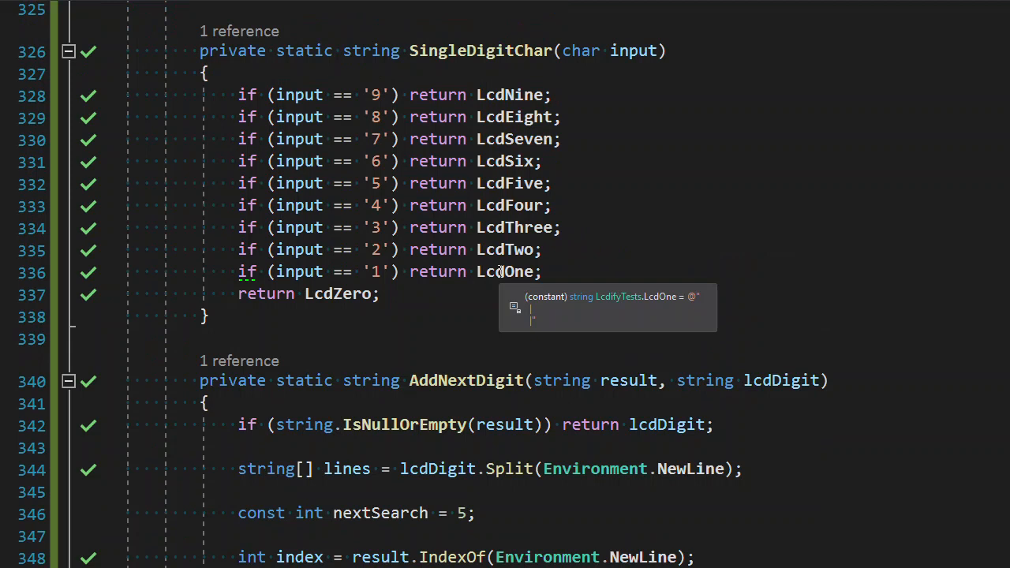
mouse_move(416, 322)
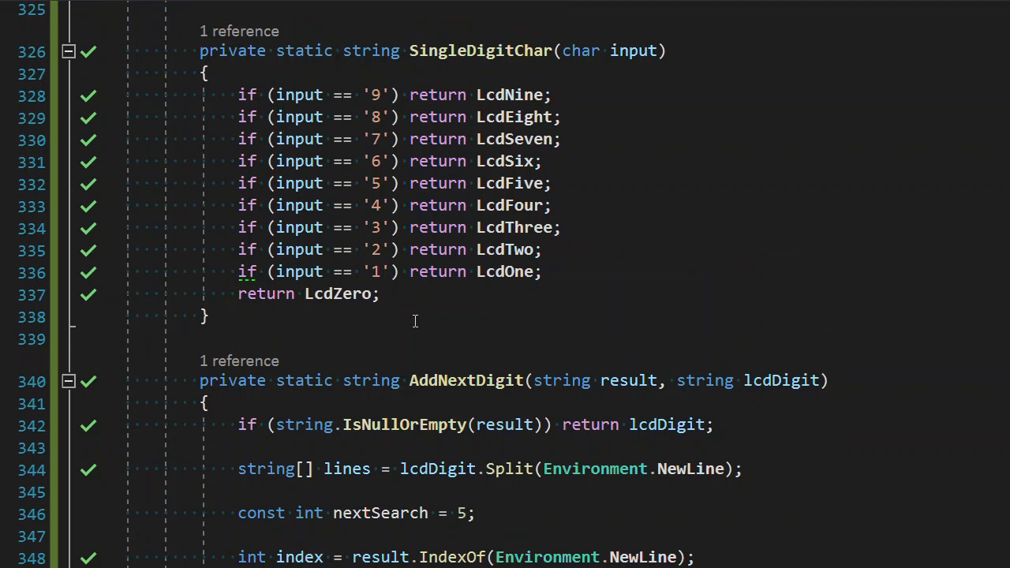
mouse_move(377, 276)
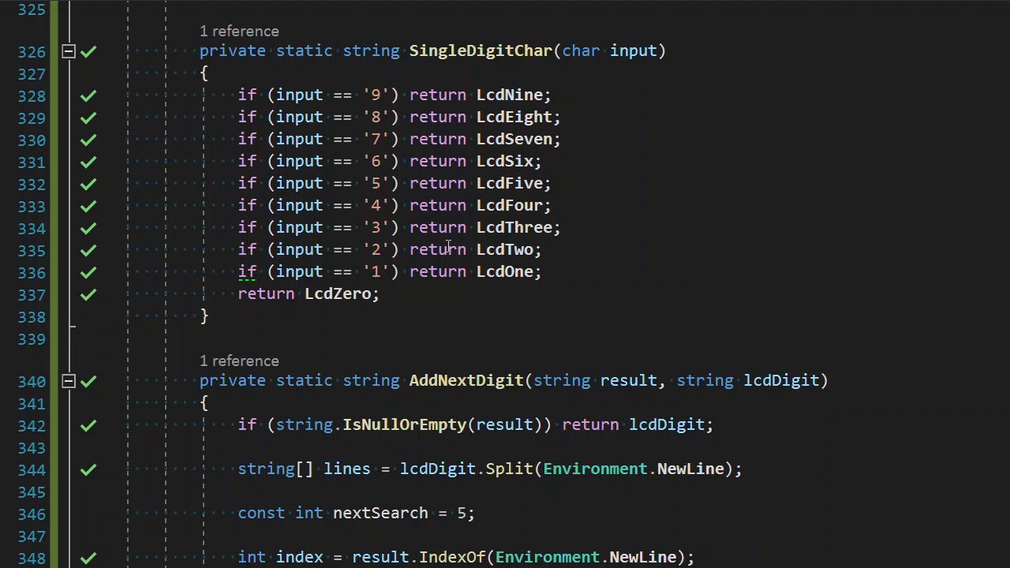
mouse_move(316, 423)
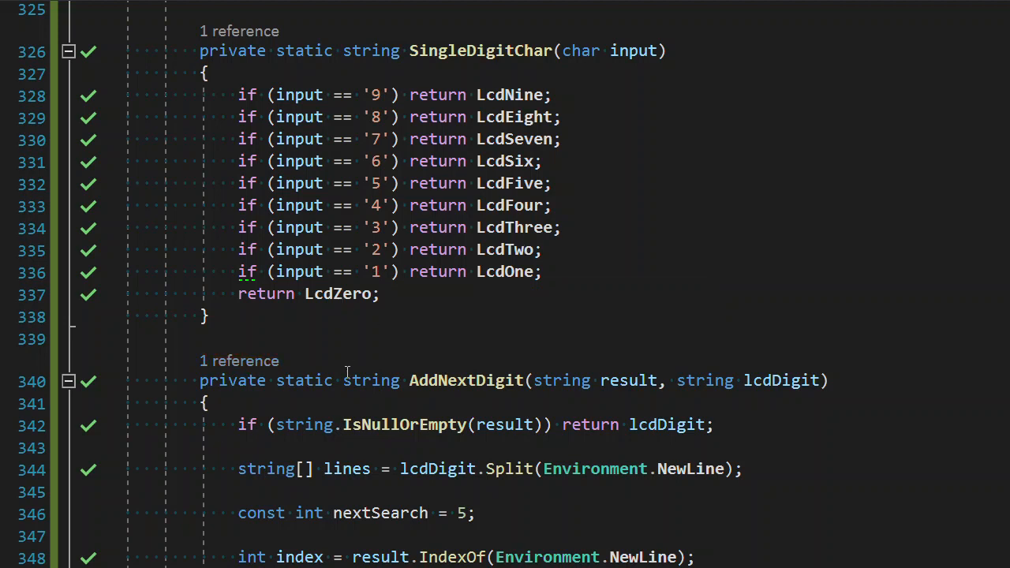
mouse_move(457, 219)
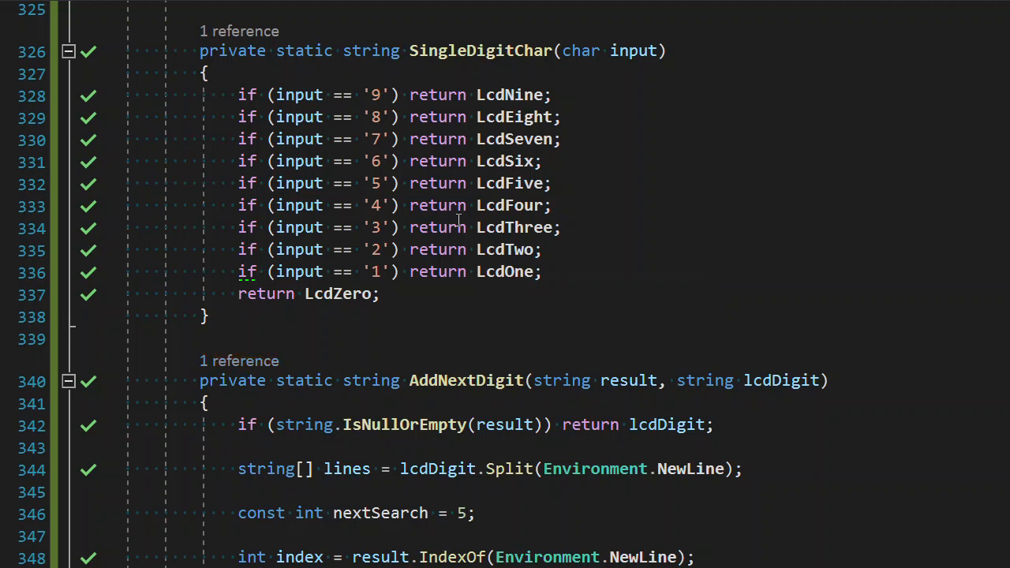